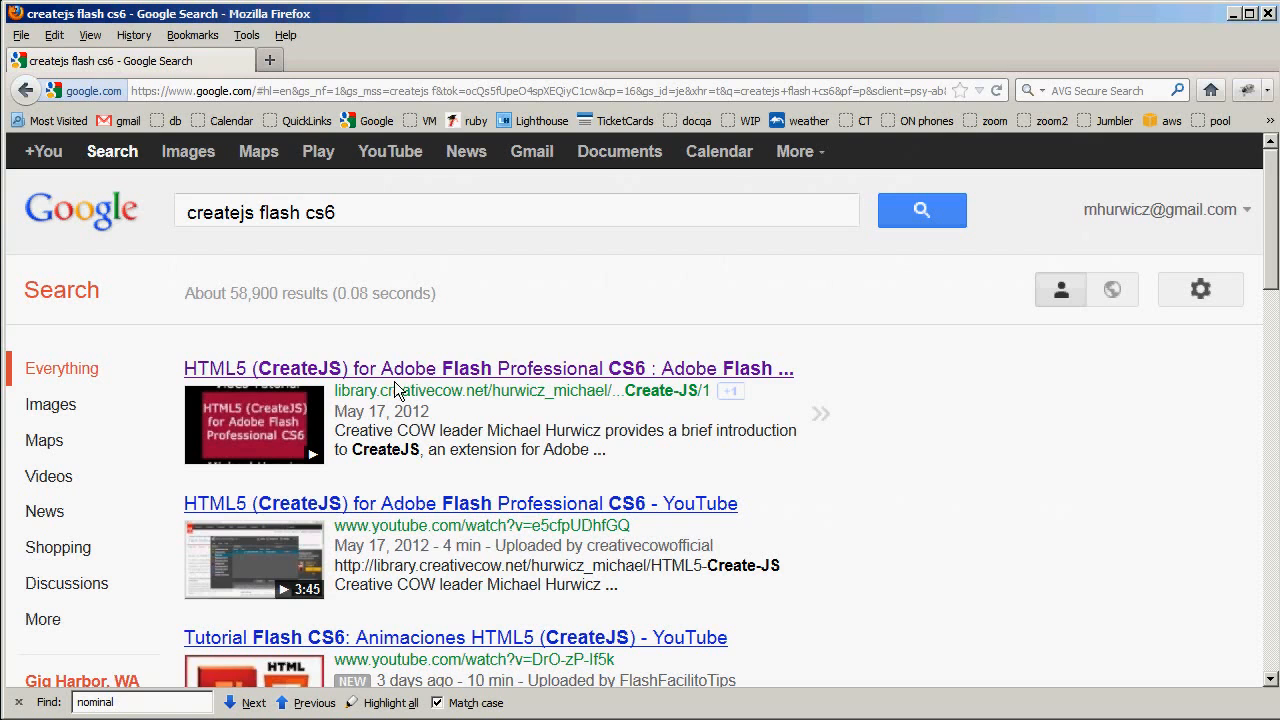
- Open the CreativeCOW CreateJS tutorial result and scroll down through the page
left_click(488, 368)
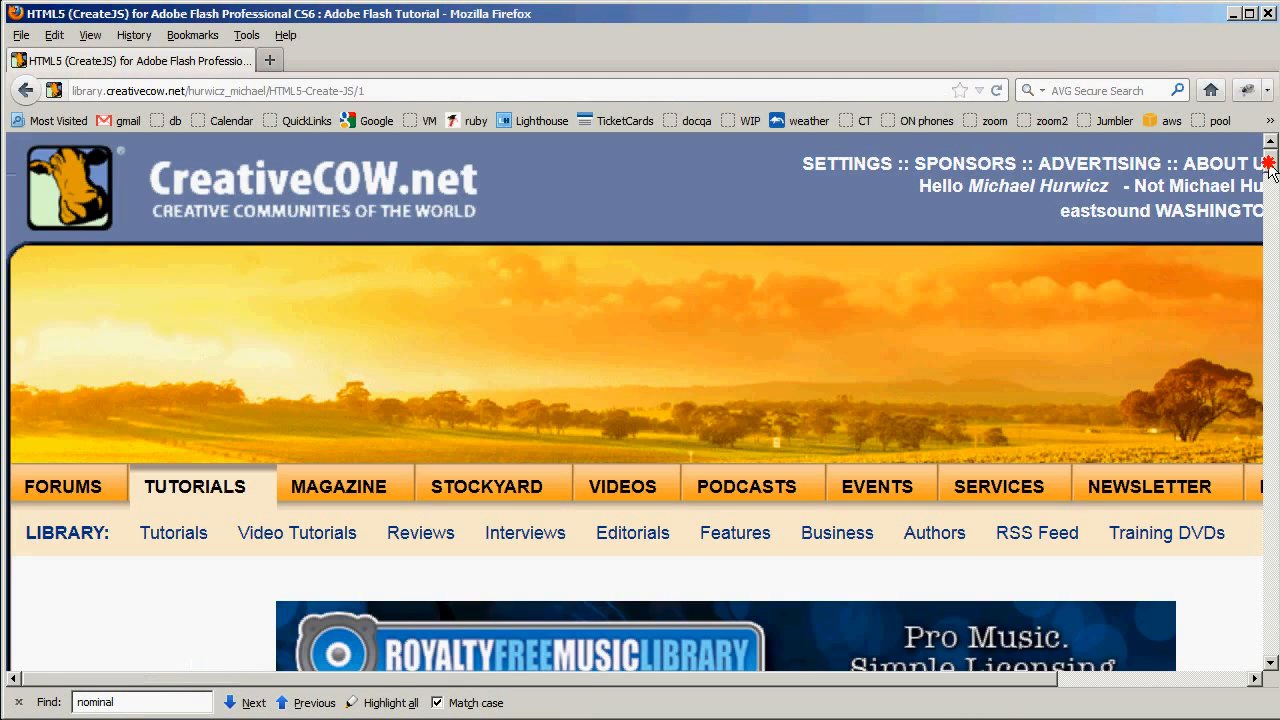
scroll("down", 3)
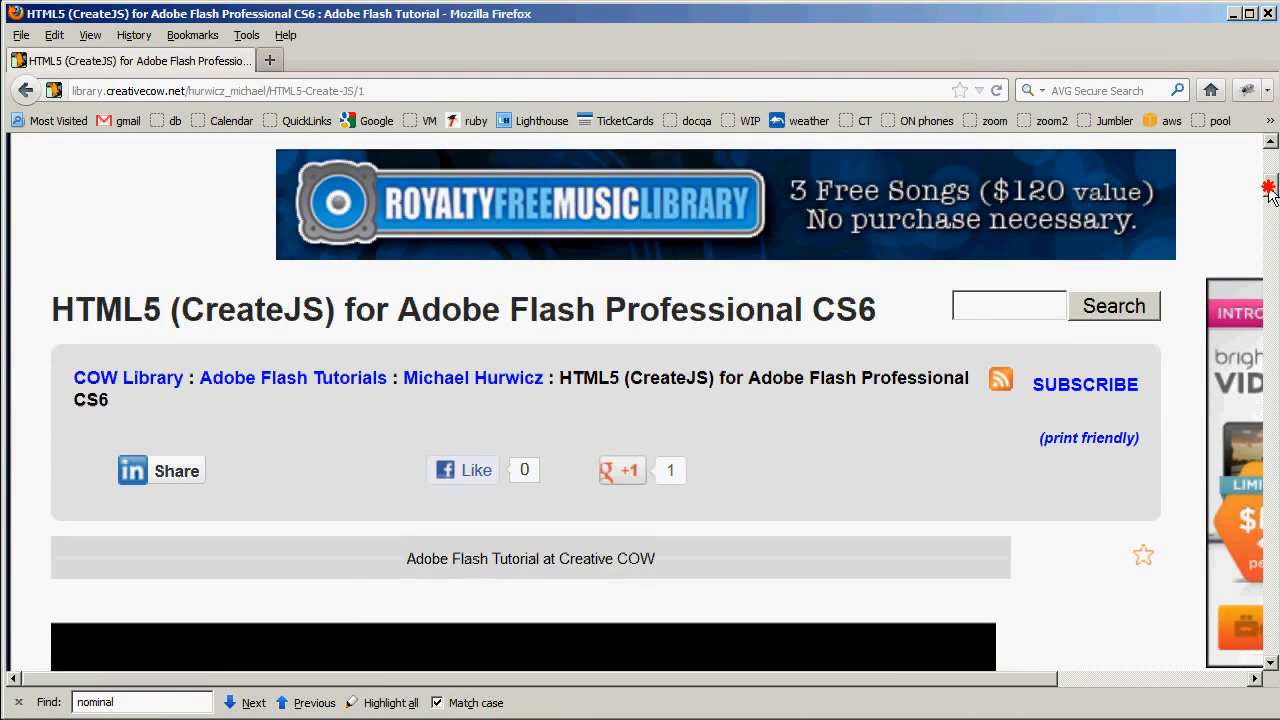
scroll("down", 3)
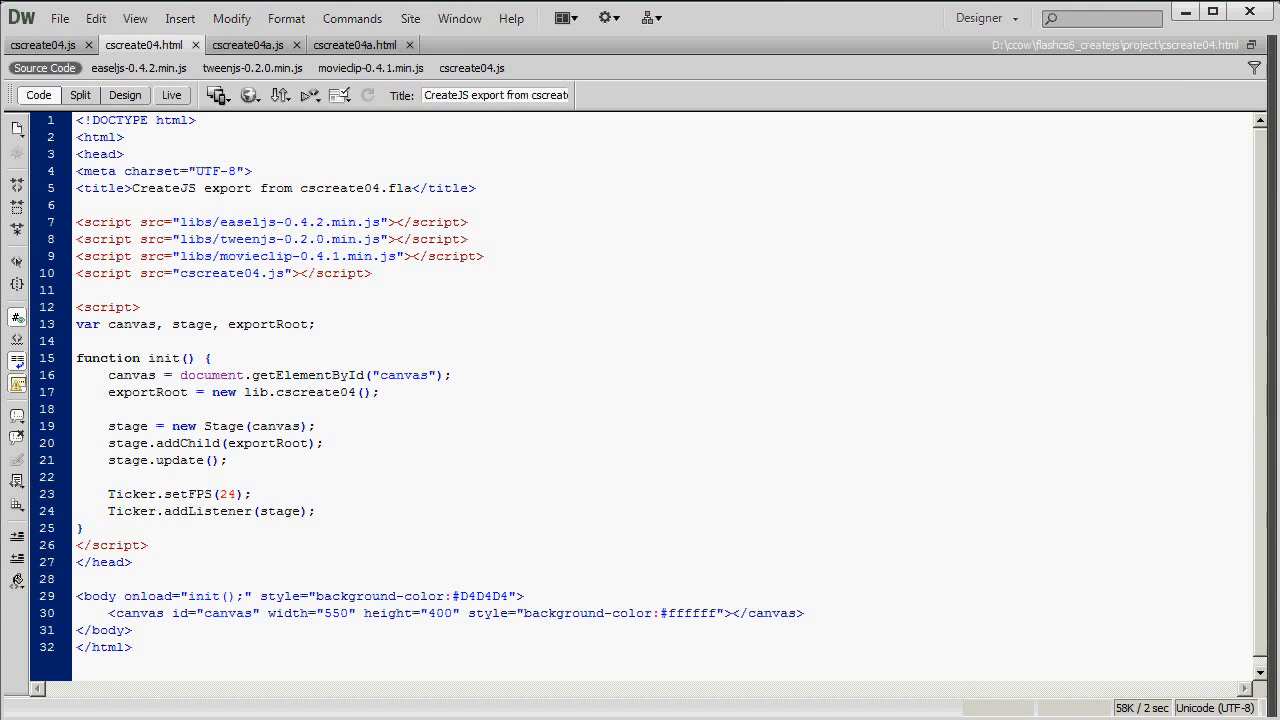
- Select the cscreate04.js name in the script src line and bring that script file to the front
double_click(231, 273)
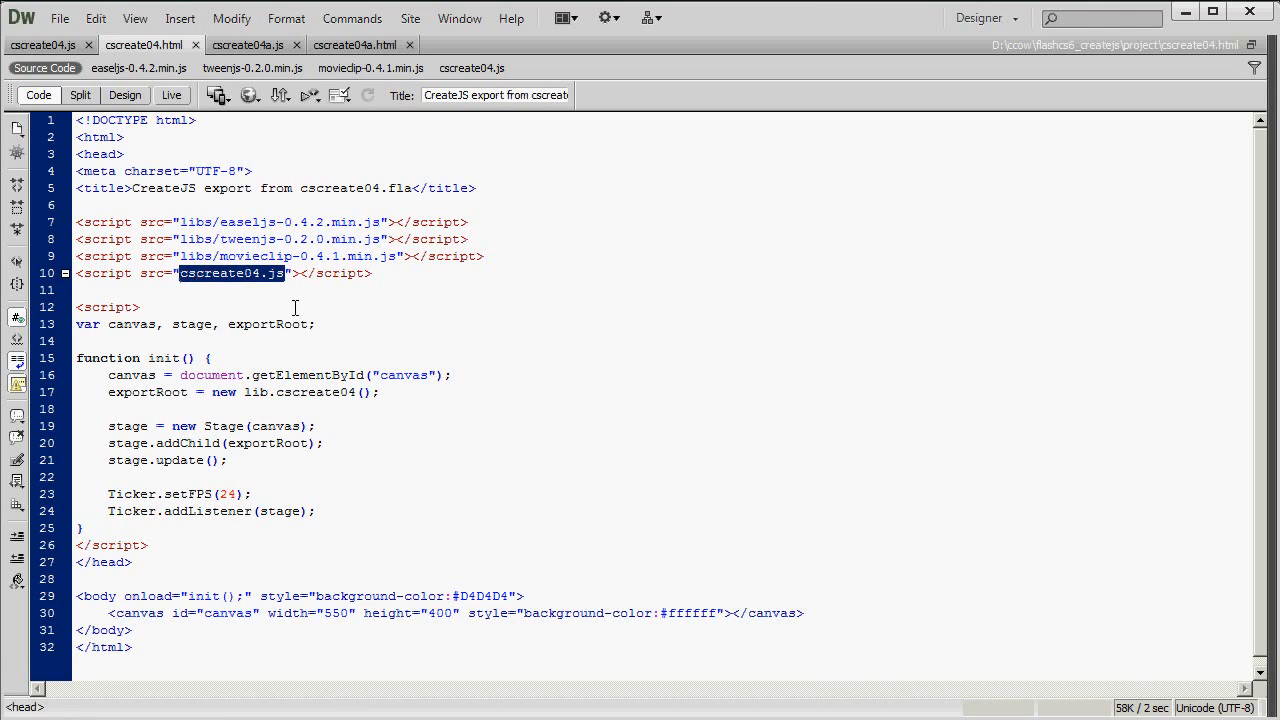
left_click(371, 273)
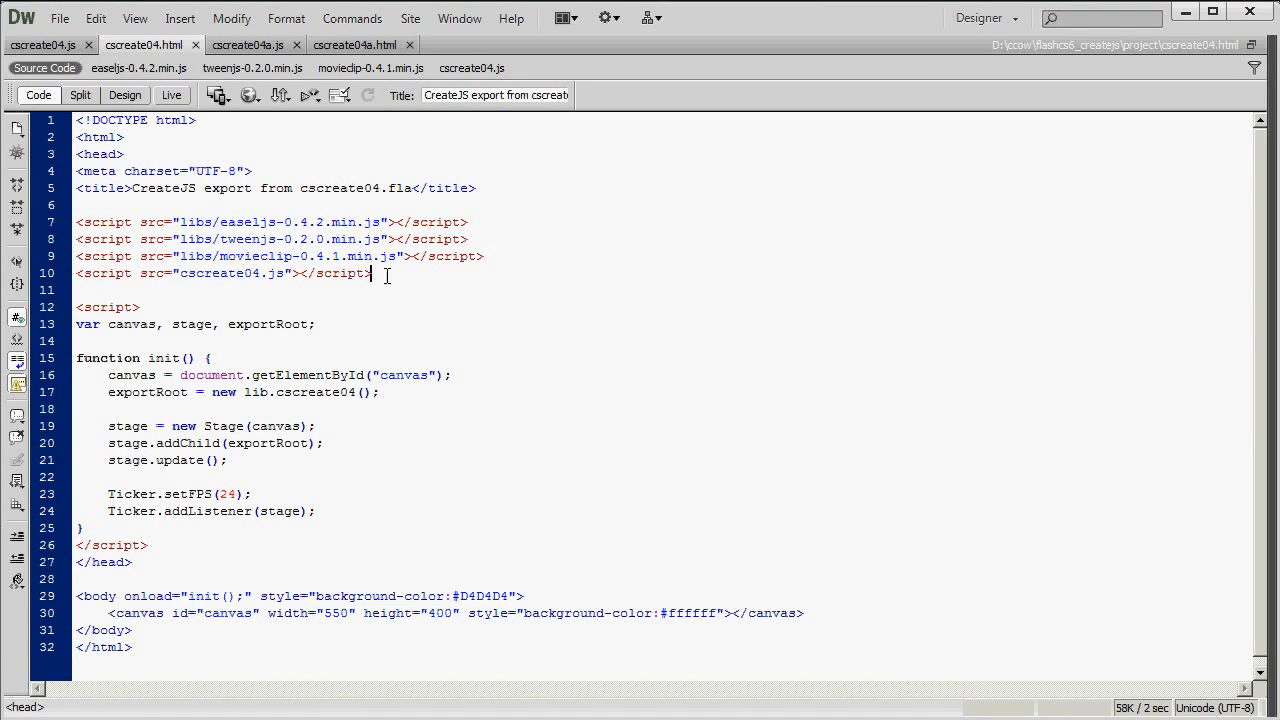
left_click(42, 44)
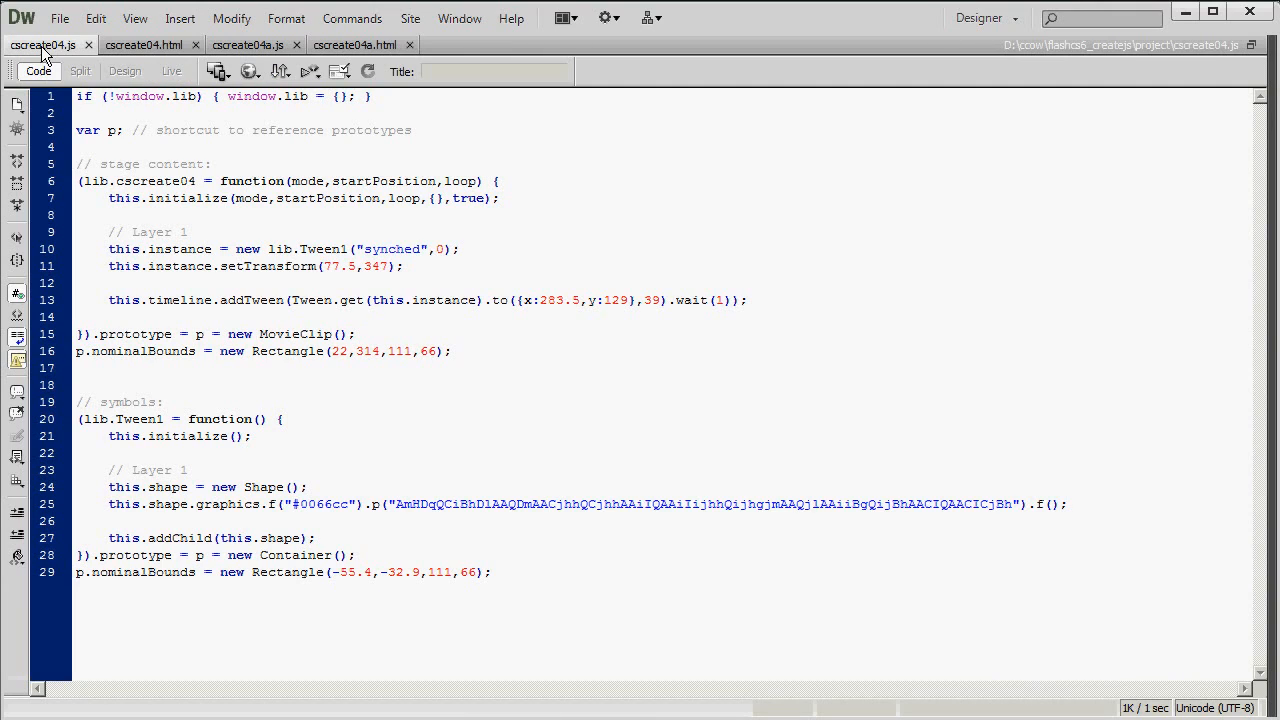
left_click(78, 96)
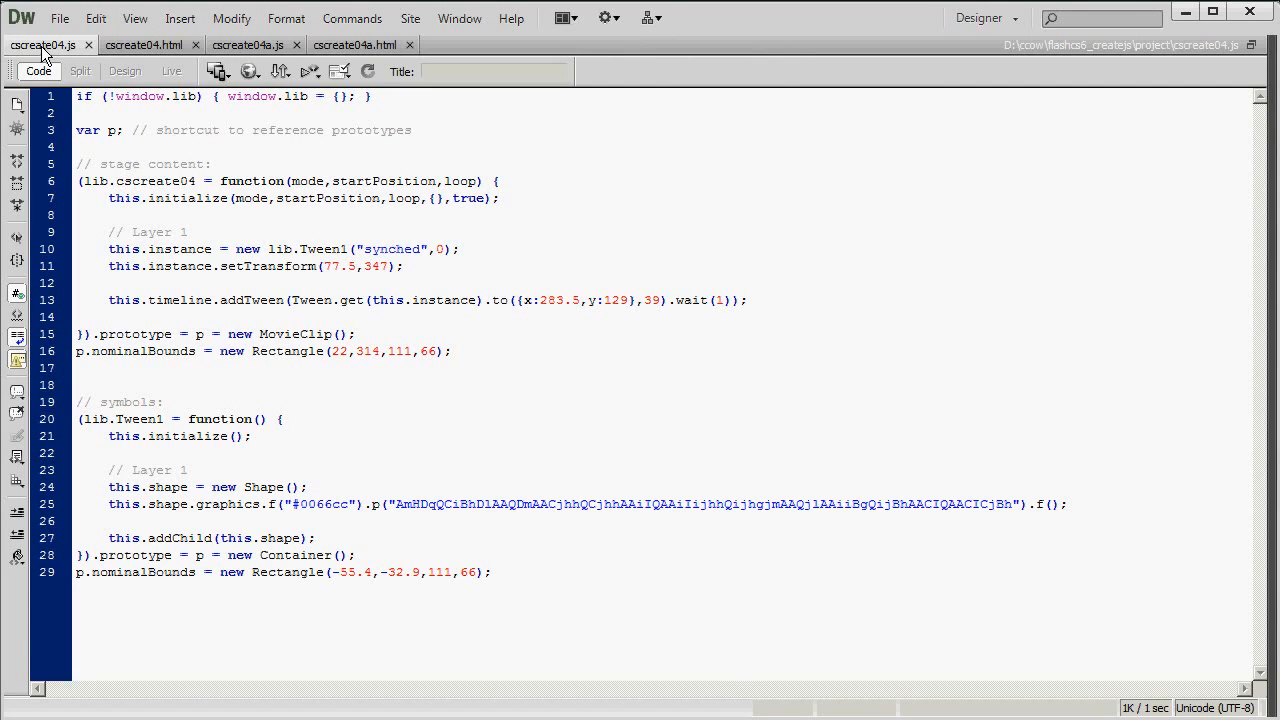
left_click(78, 96)
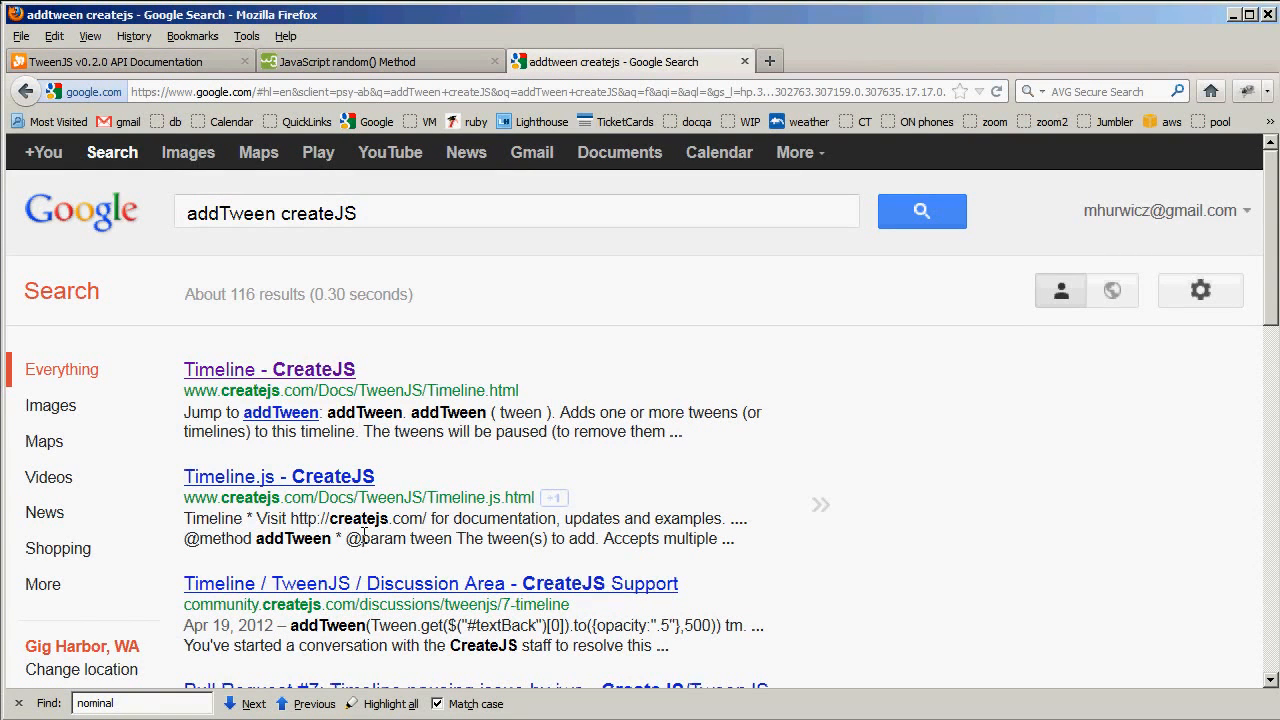
mouse_move(330, 383)
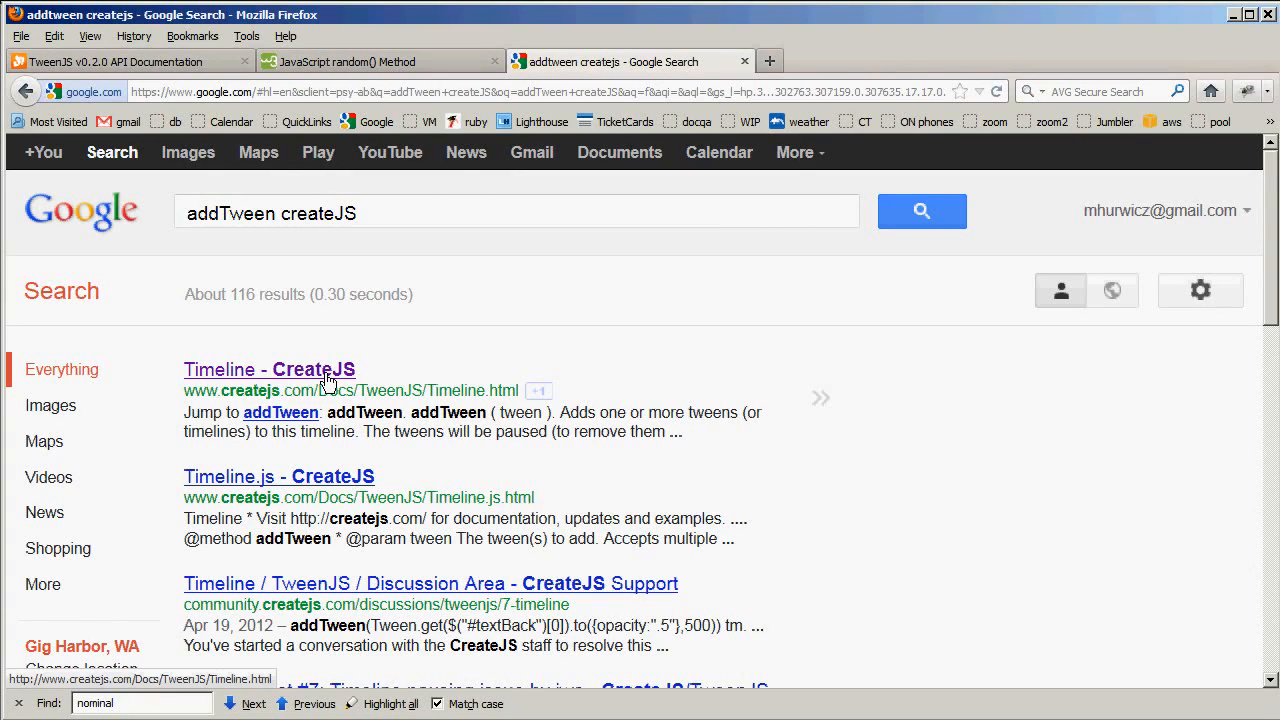
mouse_move(713, 475)
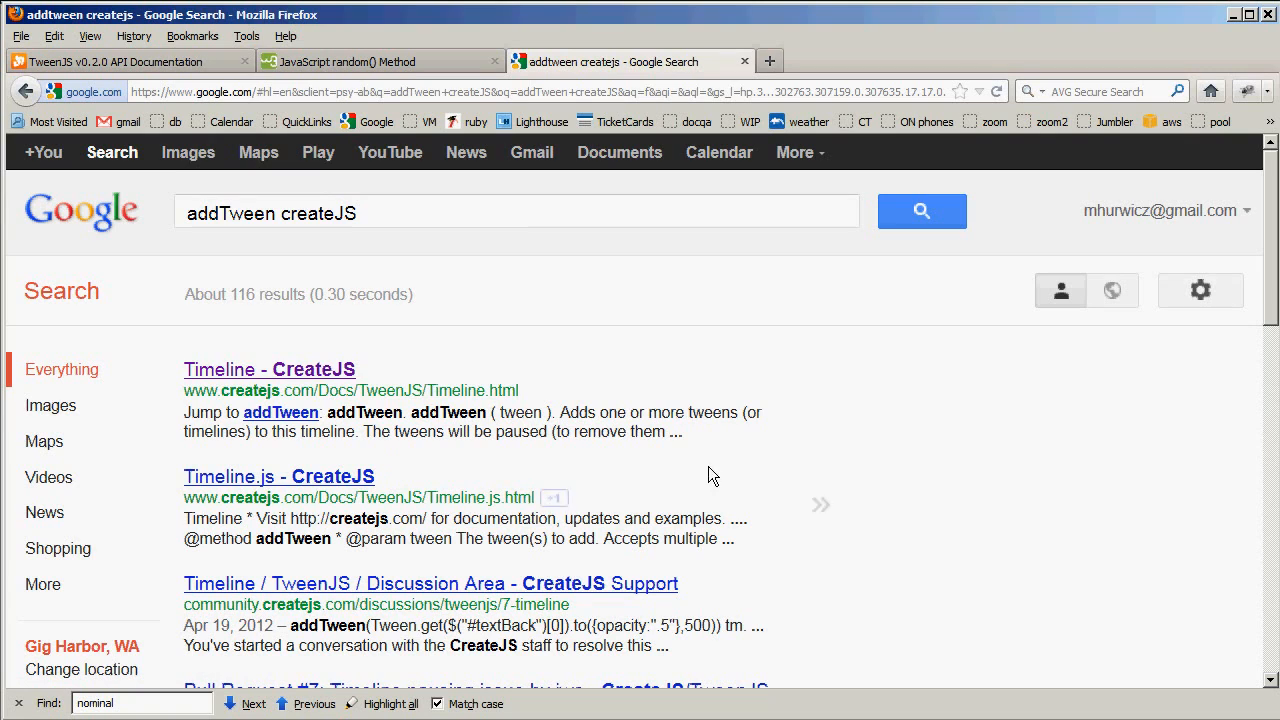
mouse_move(186, 611)
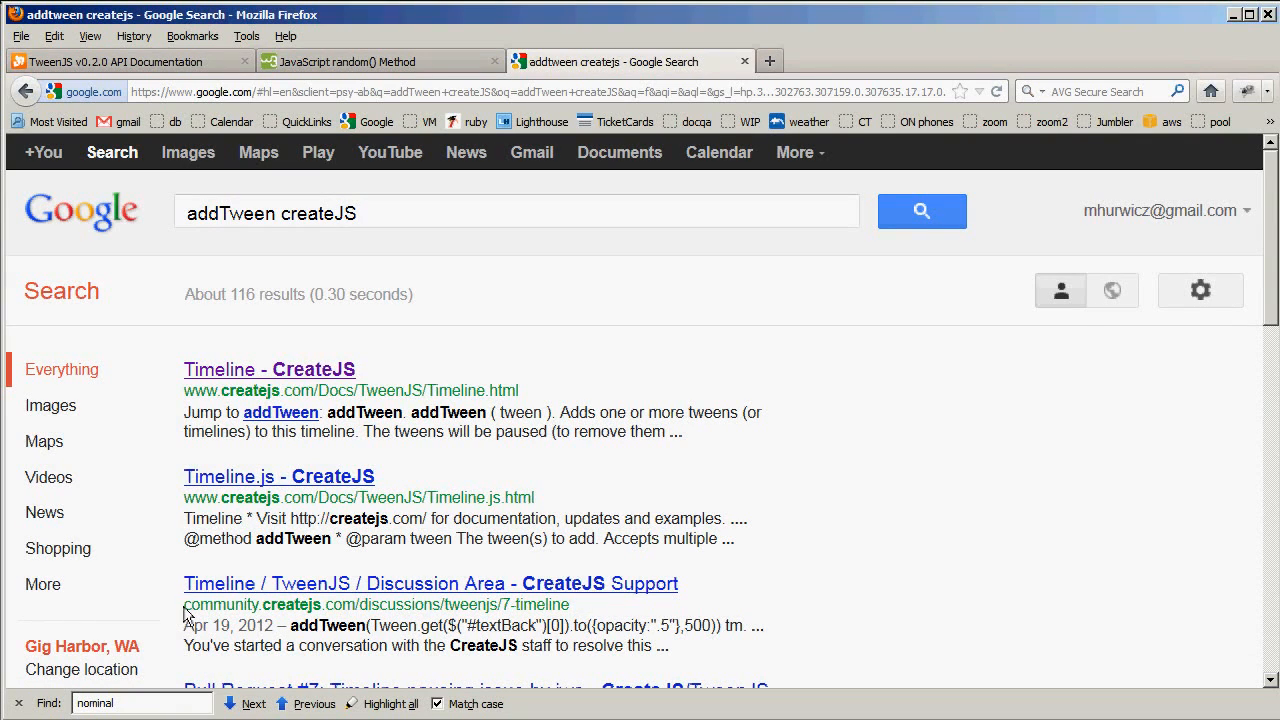
double_click(240, 604)
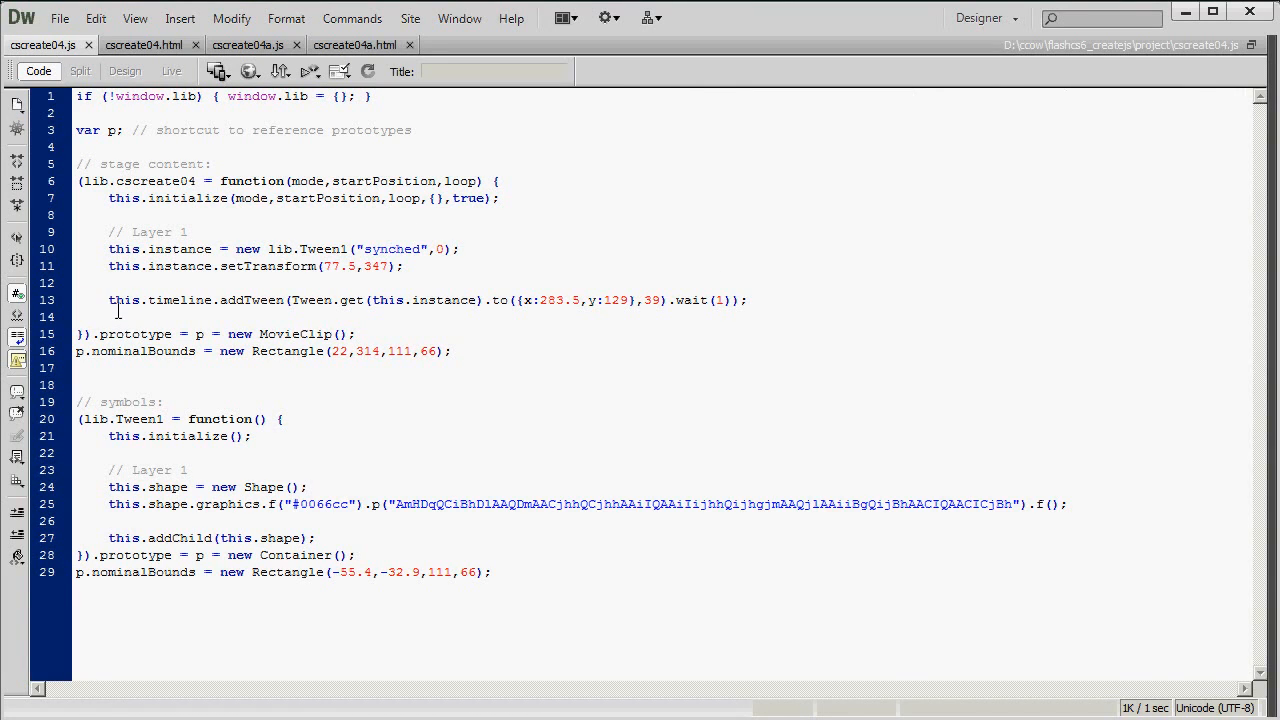
- Inspect the addTween line in cscreate04.js, then bring cscreate04.html back to the front
left_click(108, 300)
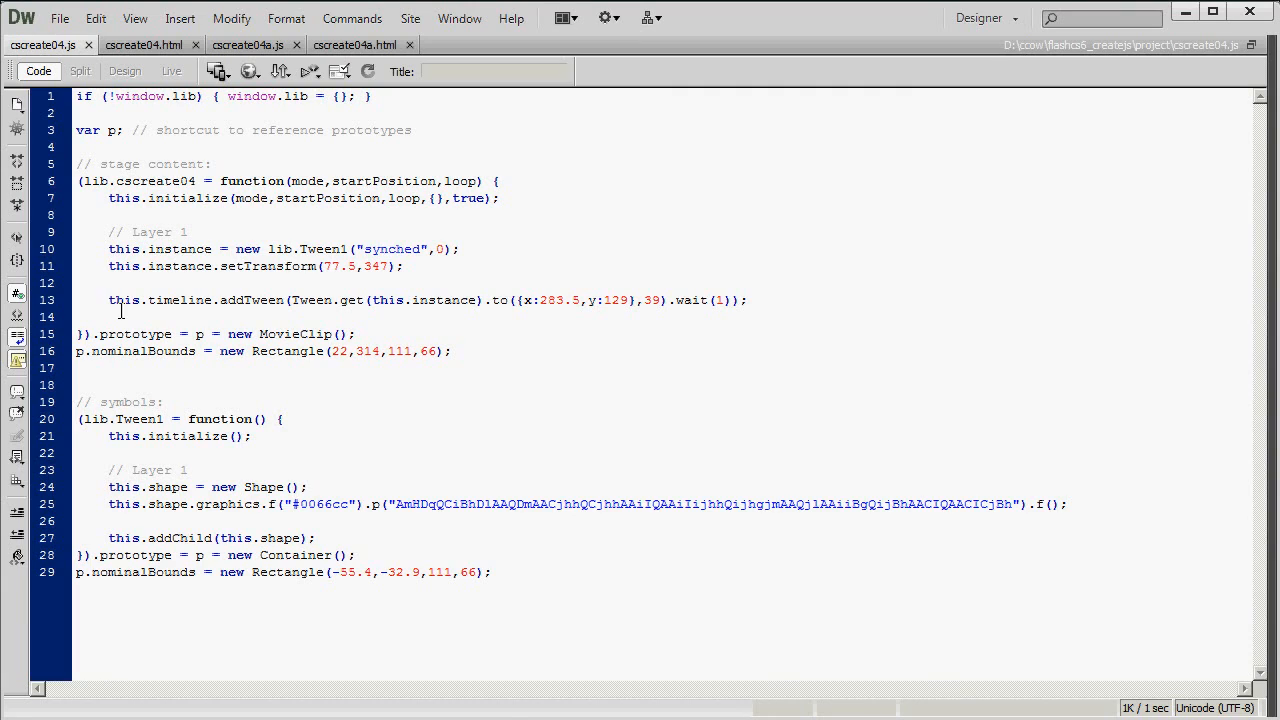
left_click(108, 300)
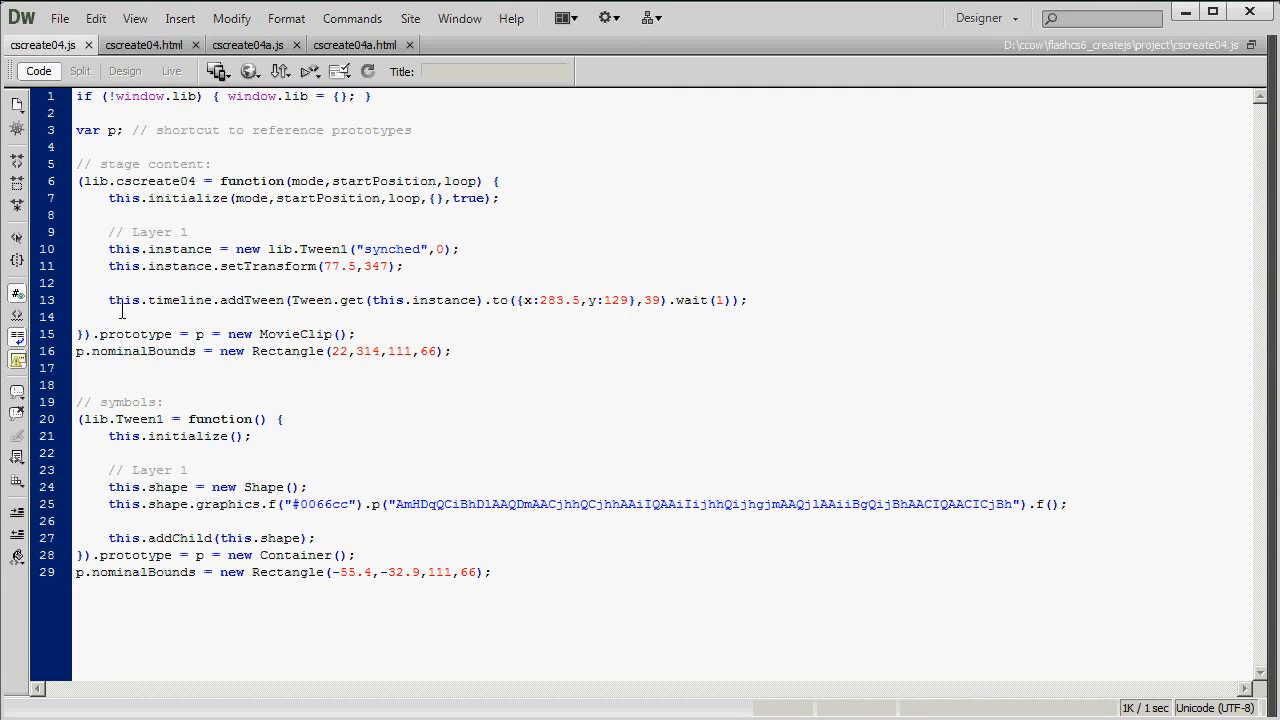
left_click(107, 300)
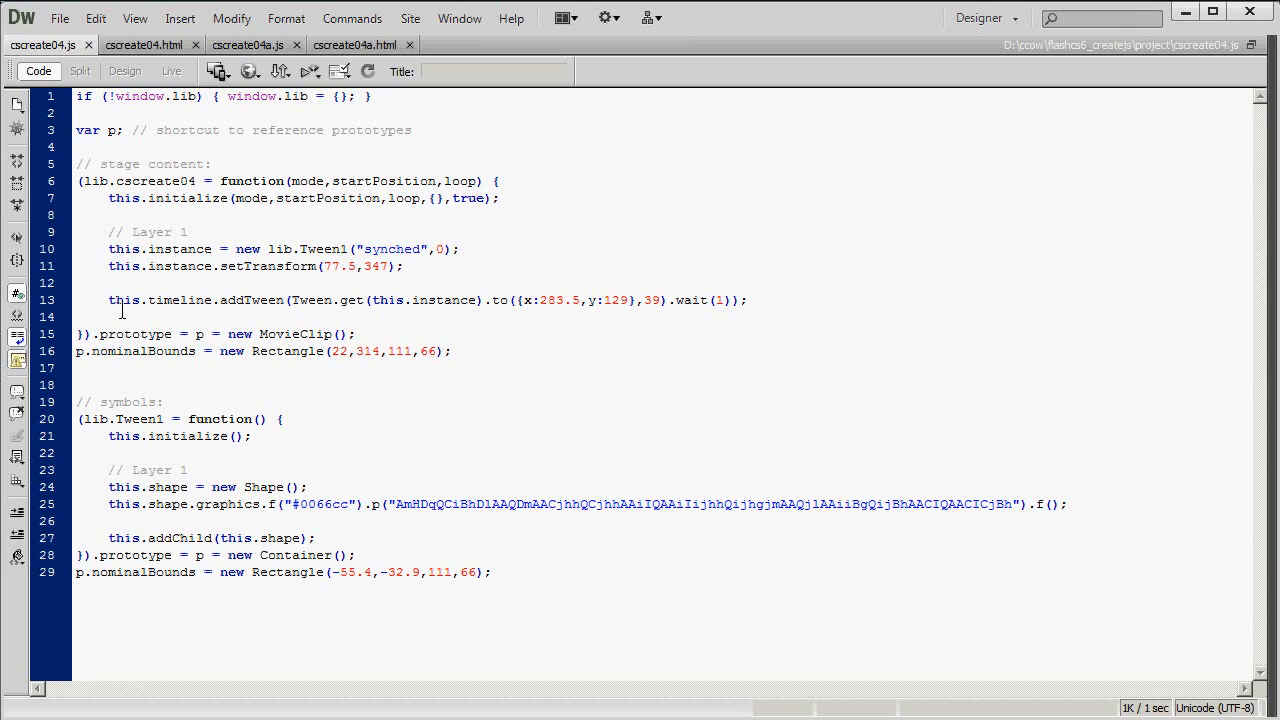
left_click(107, 300)
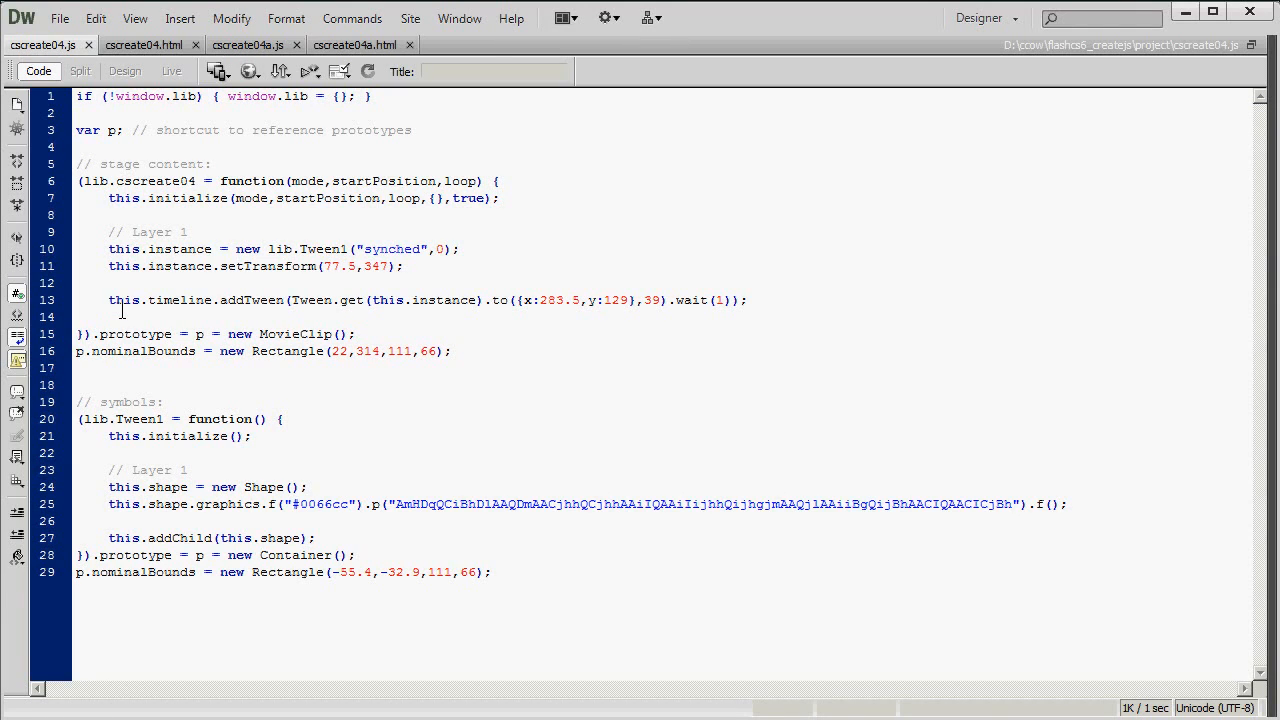
double_click(650, 300)
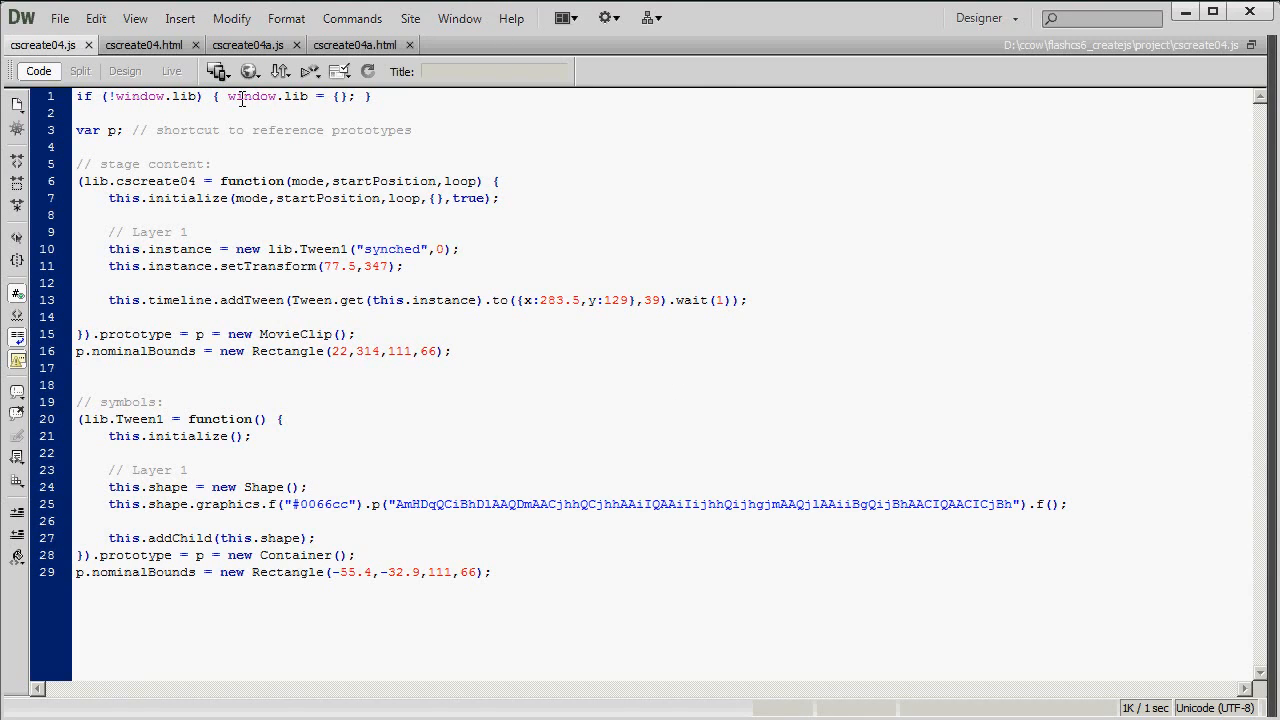
left_click(142, 44)
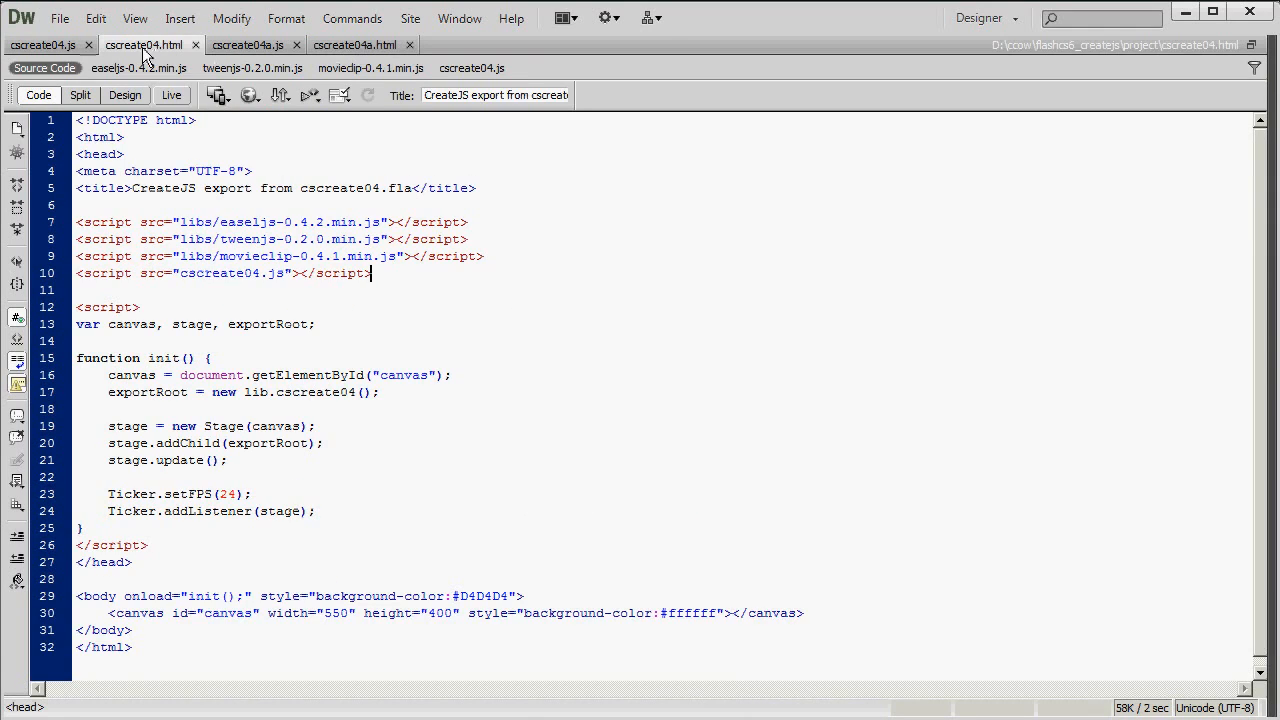
- Show cscreate04.html in Design view and run it as a Live preview
left_click(125, 95)
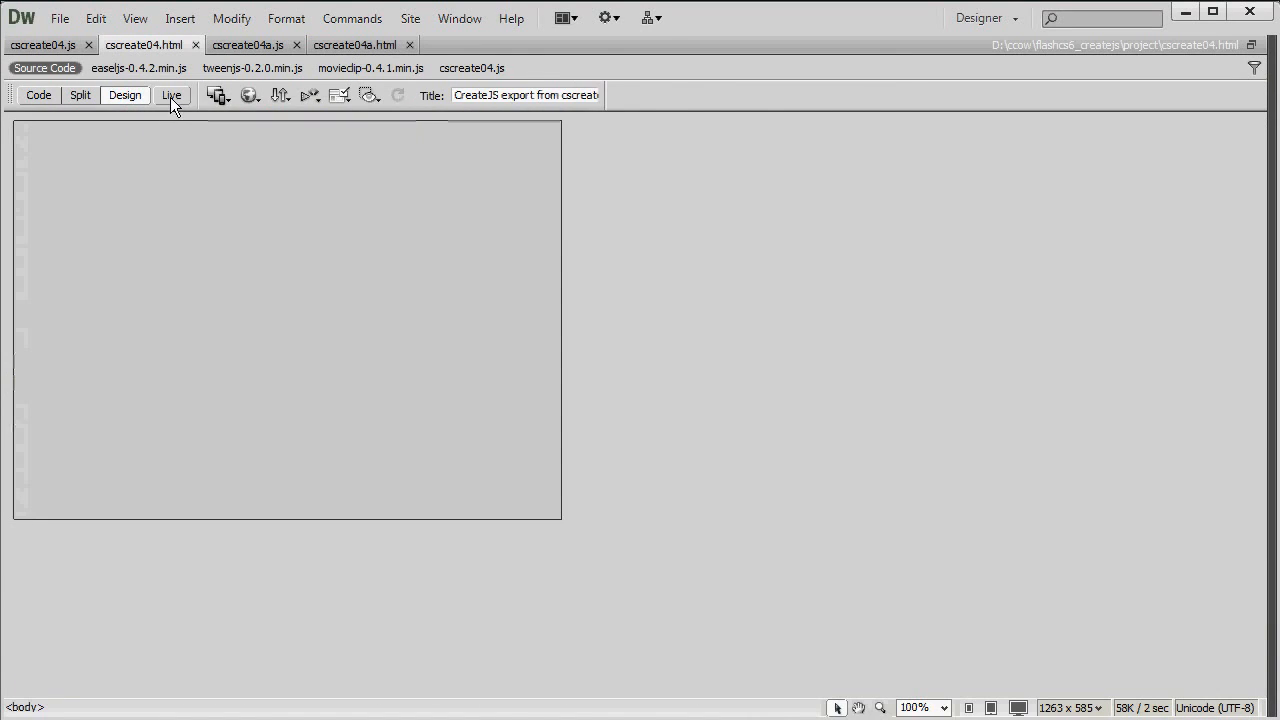
left_click(171, 95)
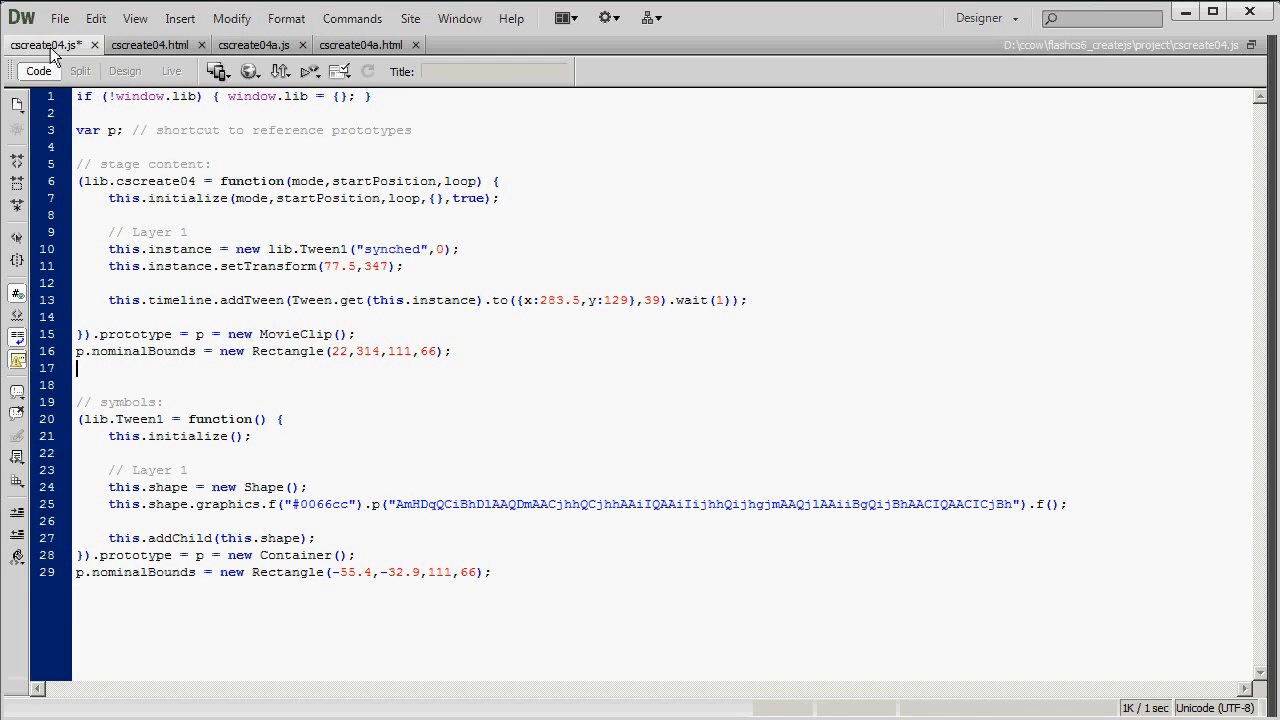
mouse_move(325, 267)
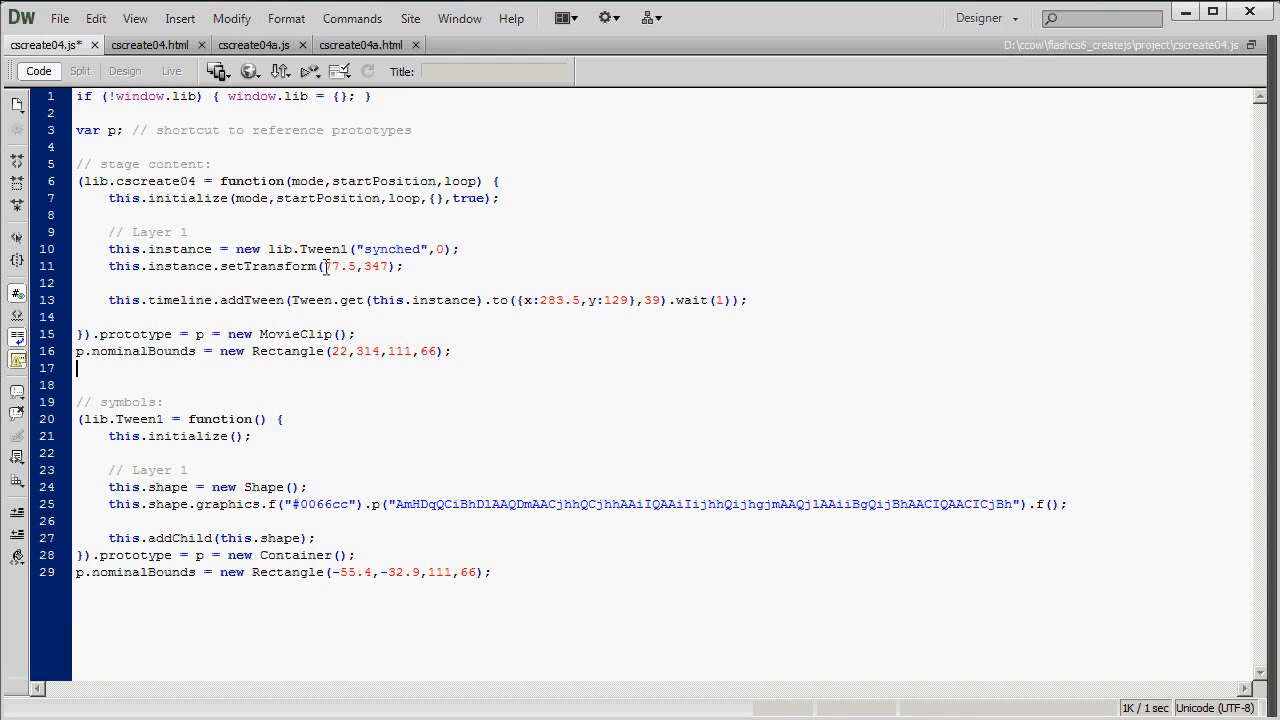
double_click(355, 266)
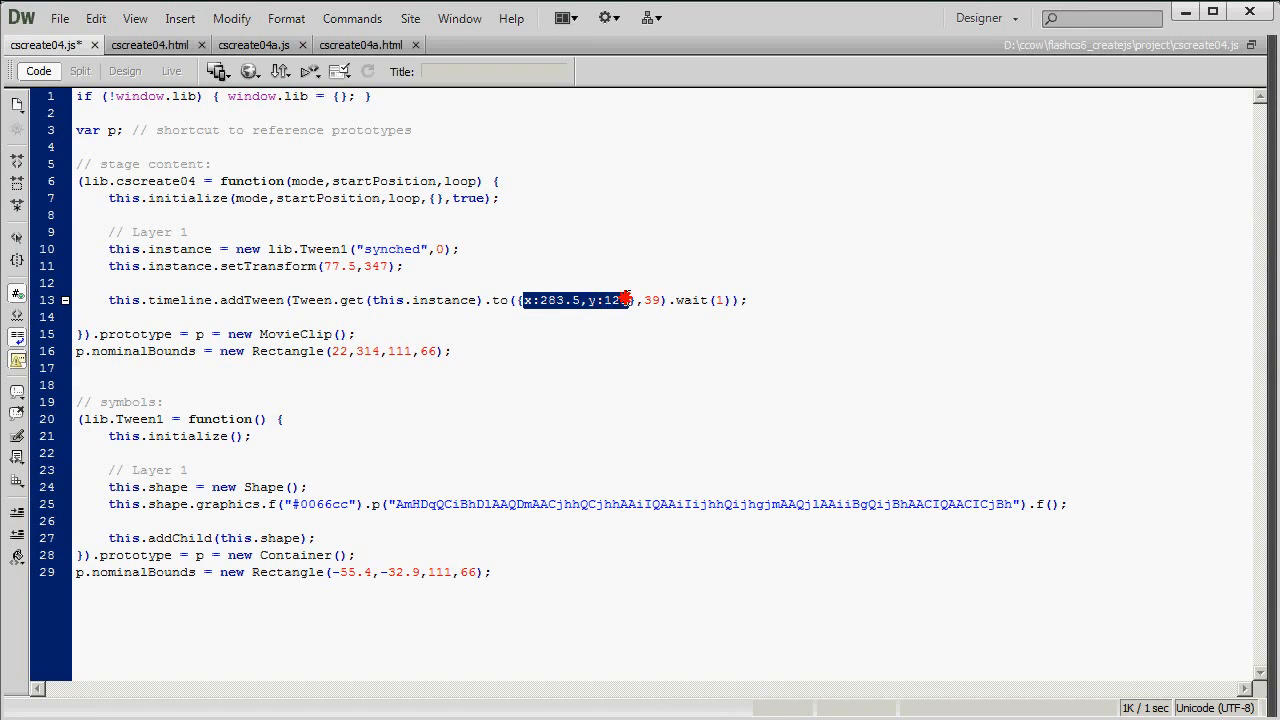
left_click(628, 328)
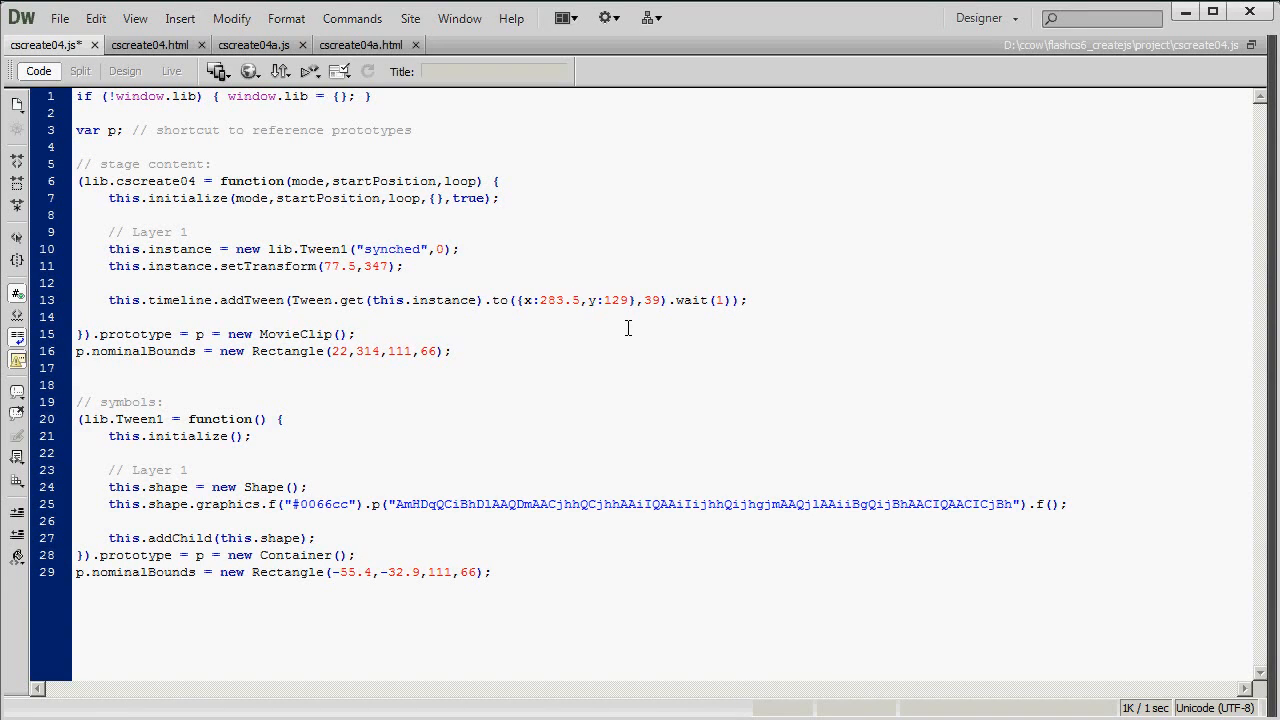
left_click(353, 334)
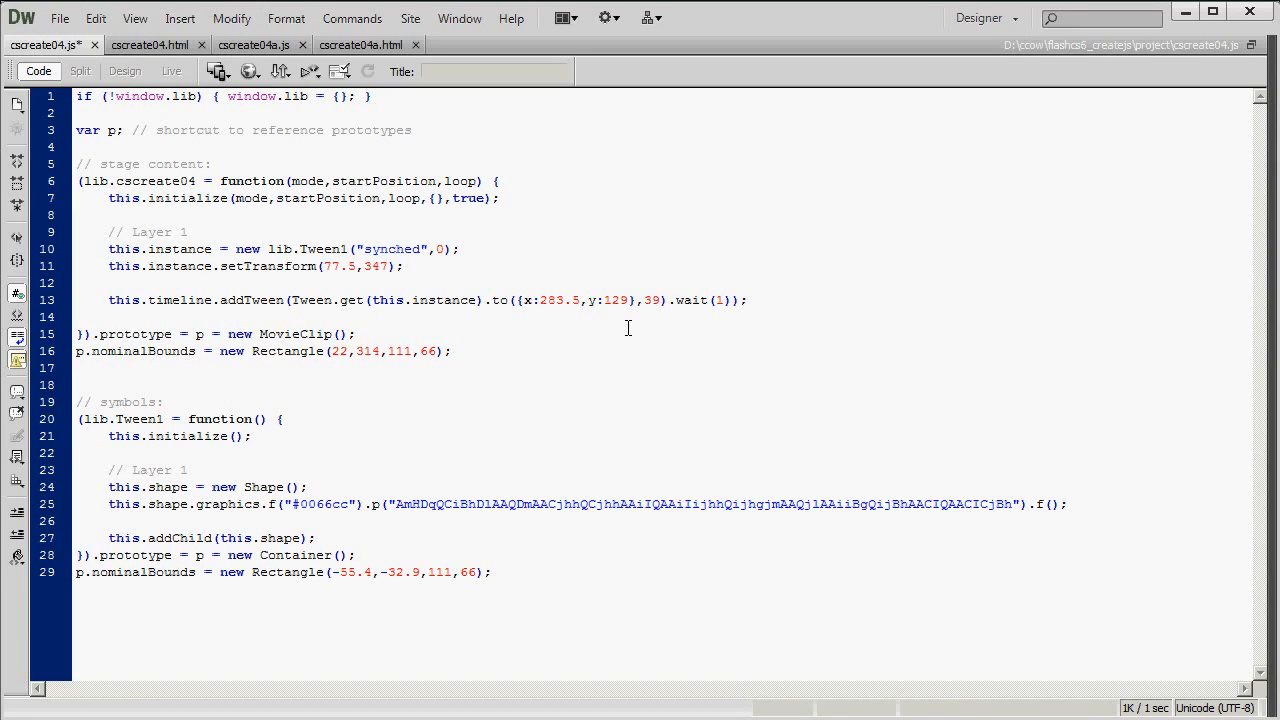
left_click(352, 334)
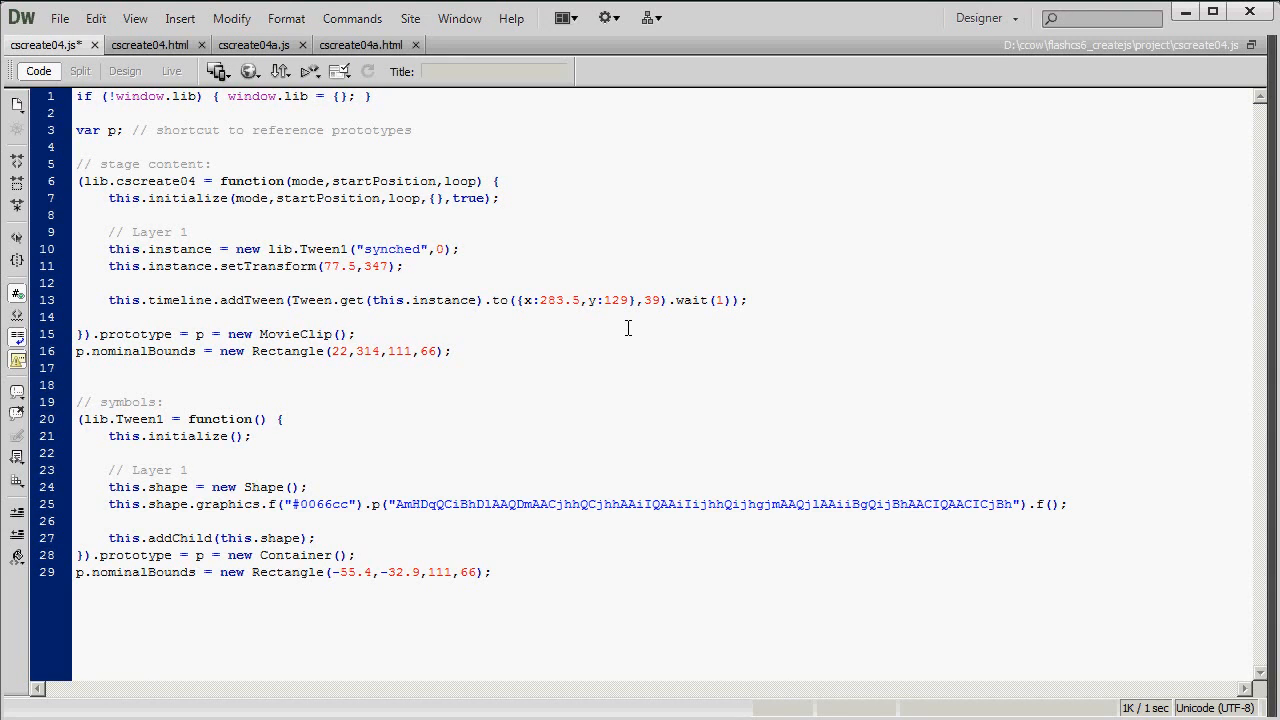
left_click(353, 334)
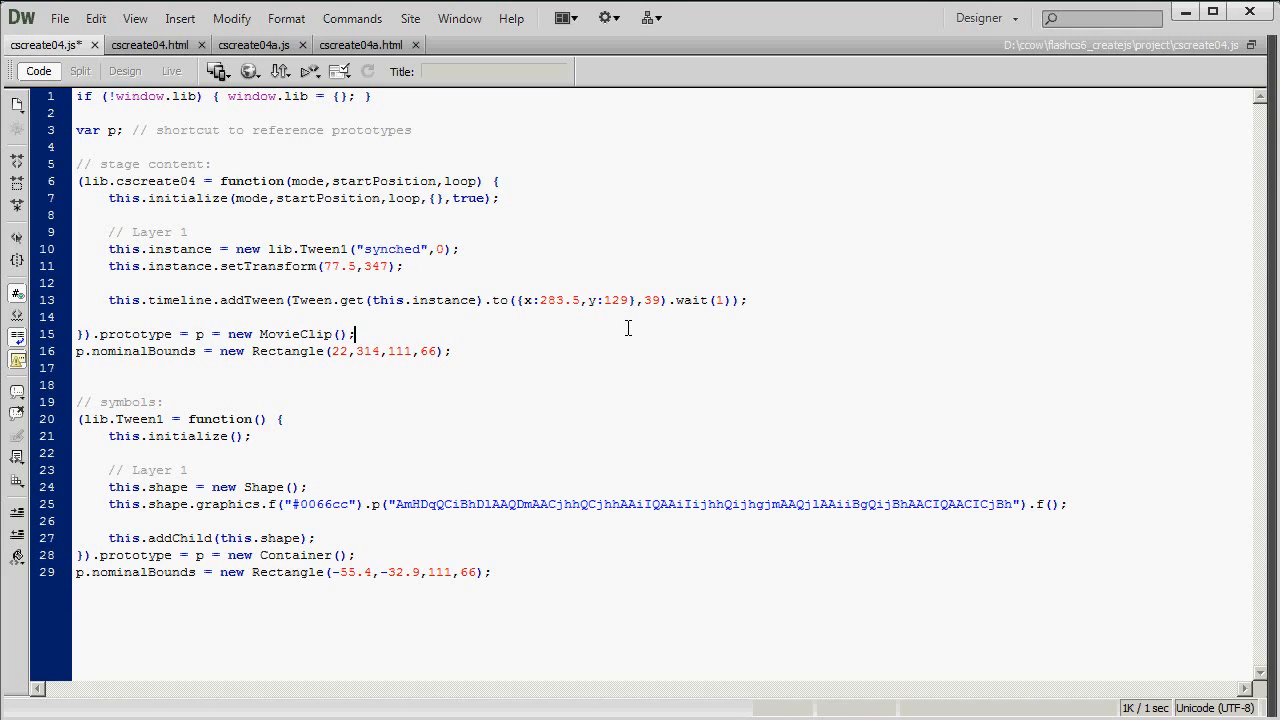
double_click(554, 300)
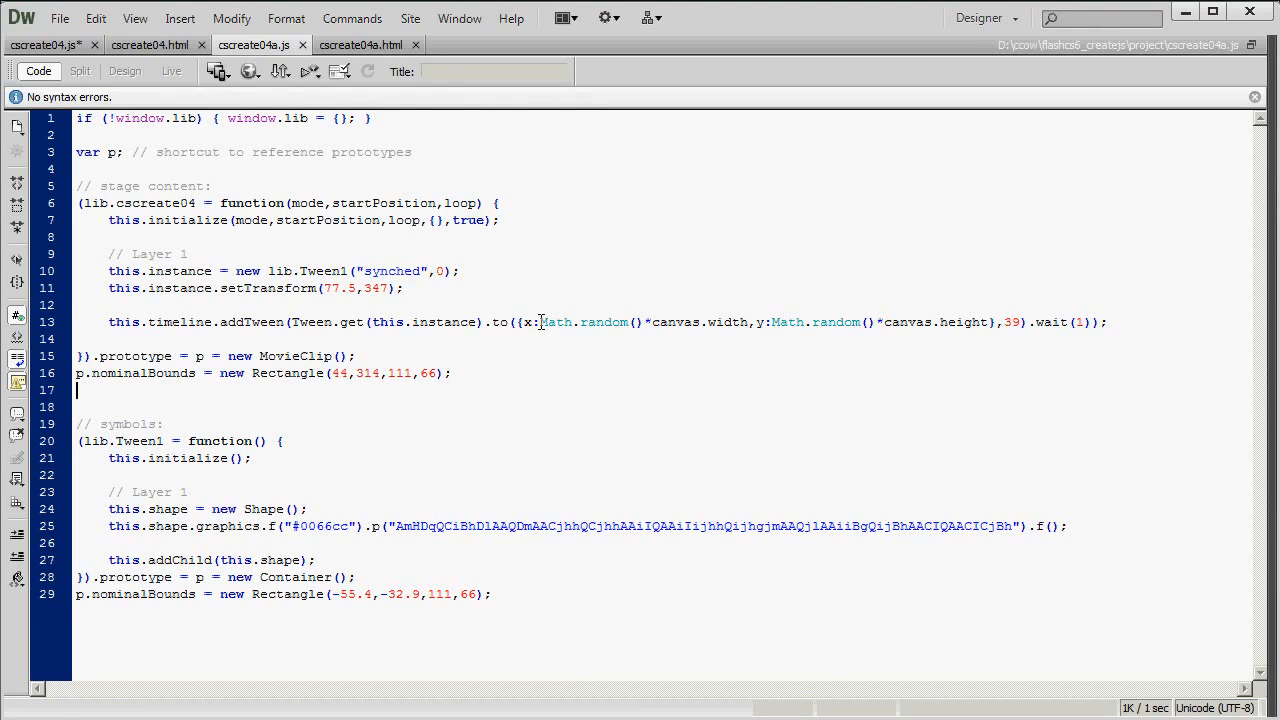
- Select canvas.width in the random x expression of the cscreate04a.js tween
double_click(583, 322)
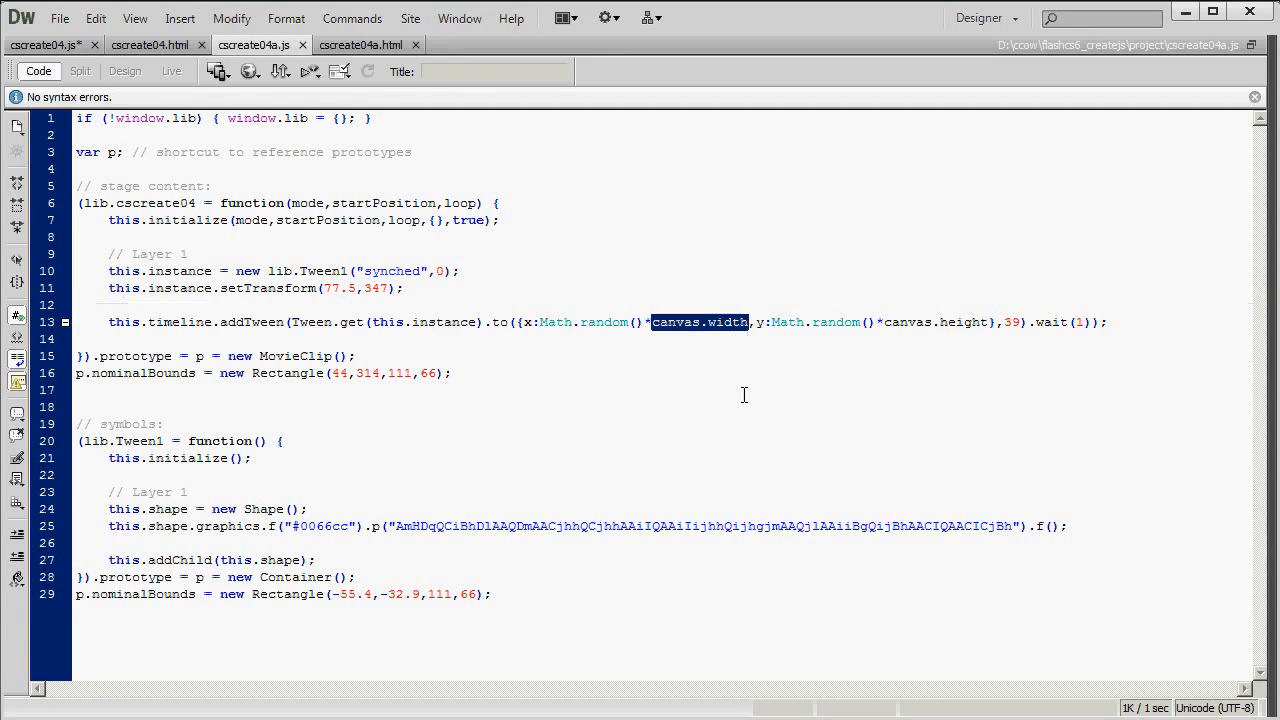
mouse_move(737, 385)
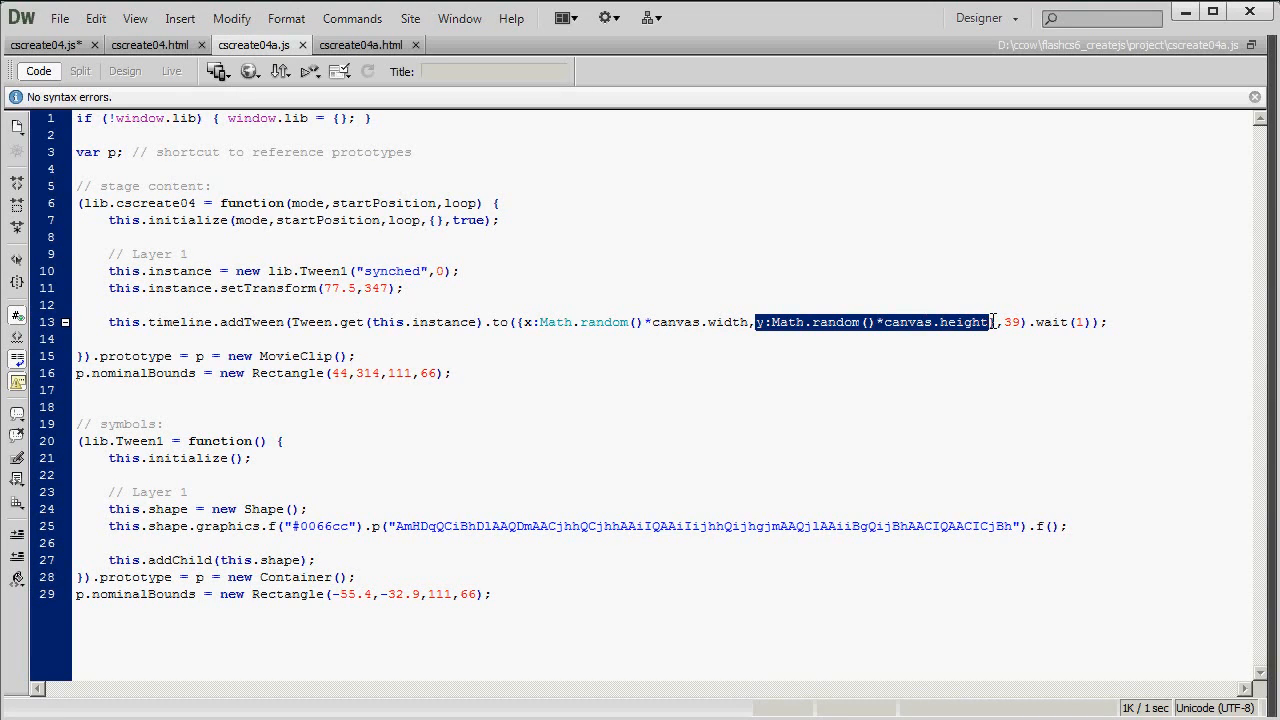
mouse_move(954, 416)
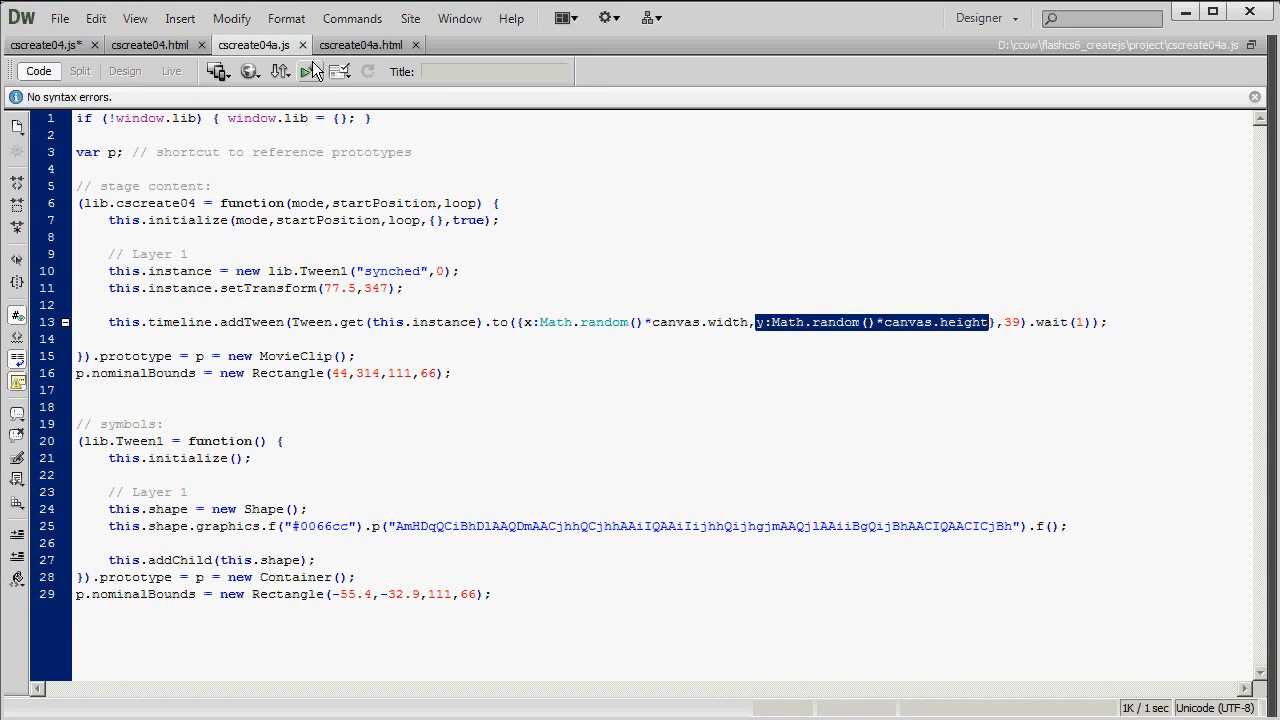
- View cscreate04a.html source and select its linked cscreate04a.js file name on line 10
left_click(361, 45)
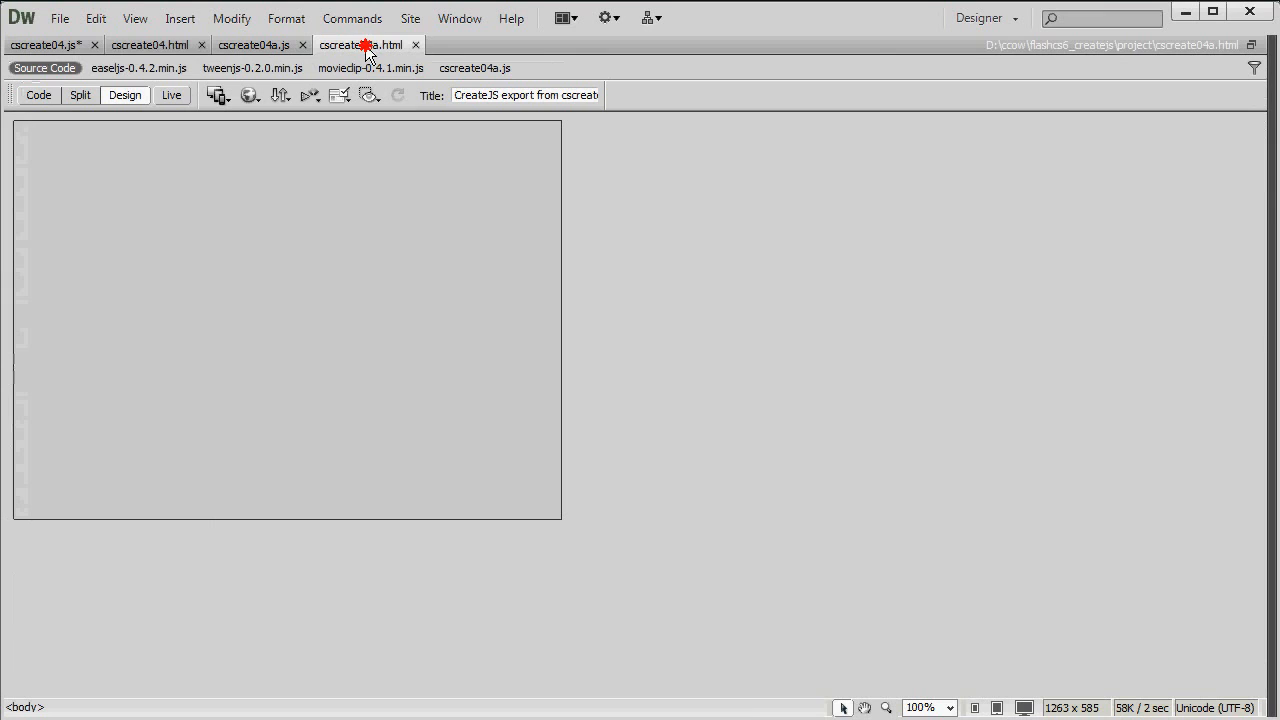
left_click(38, 95)
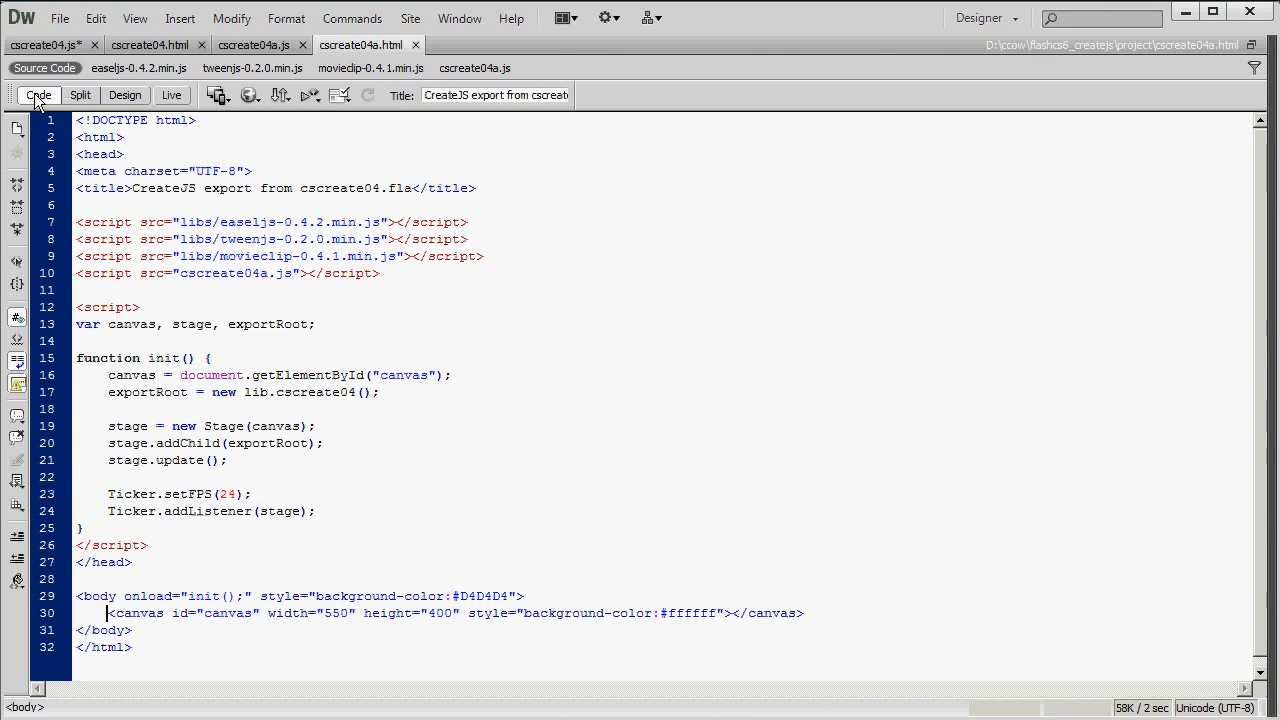
double_click(200, 273)
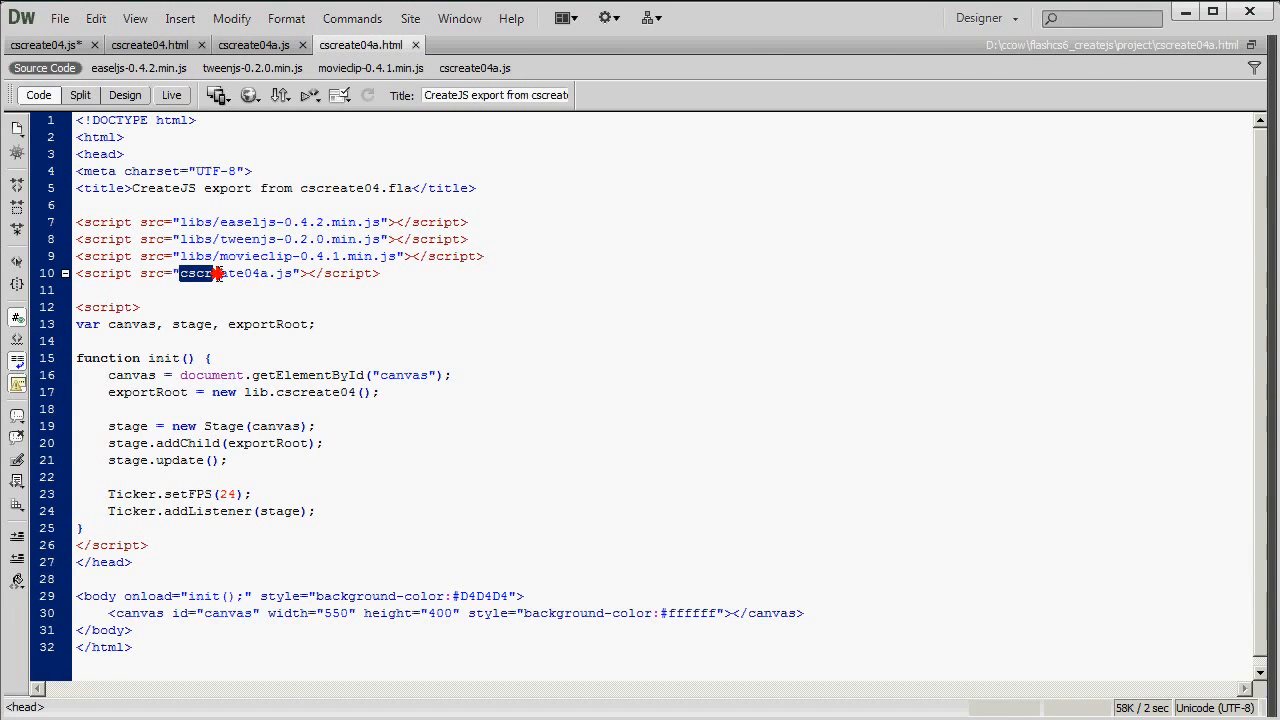
double_click(235, 273)
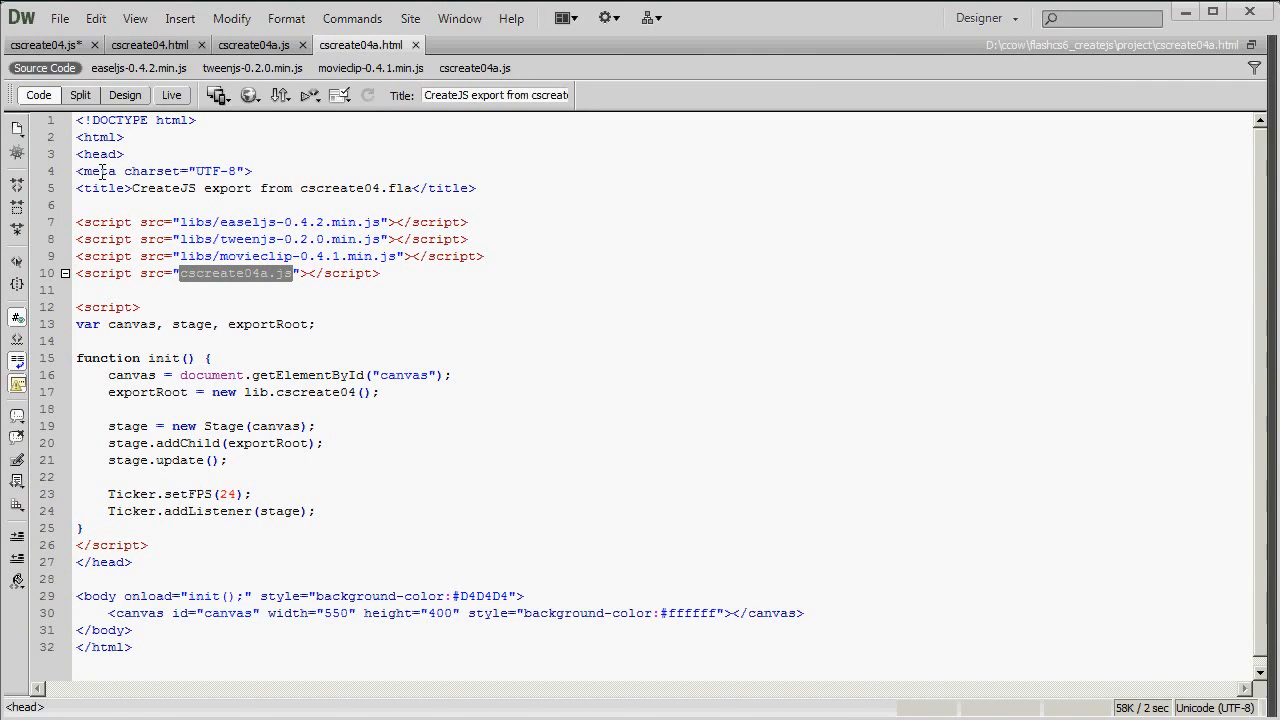
left_click(253, 45)
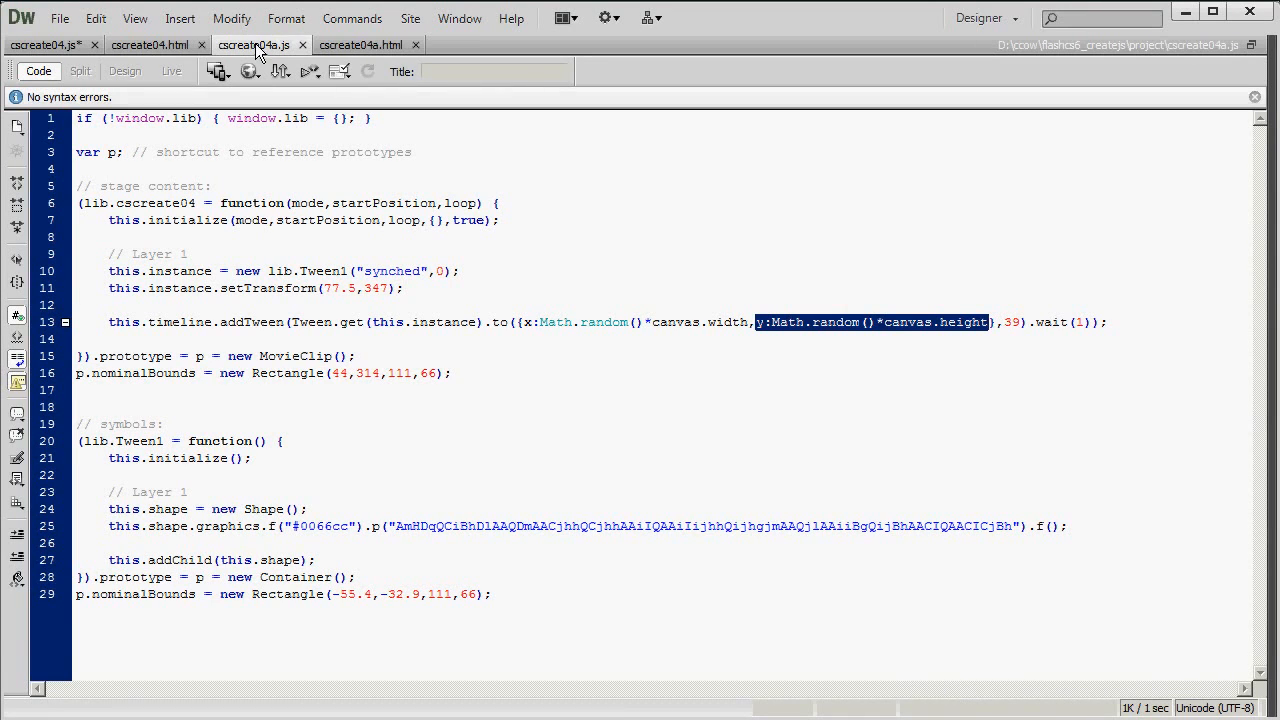
left_click(361, 45)
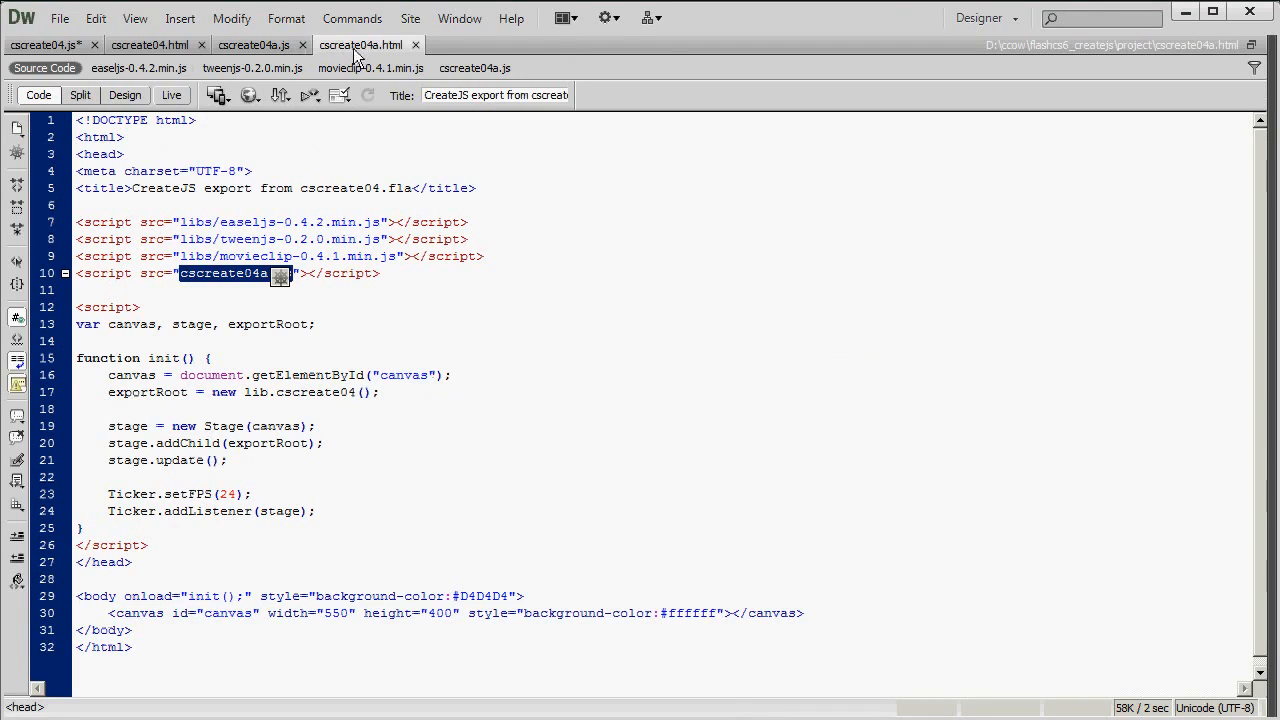
- Run the Live preview of cscreate04a.html three times, the blue oval landing somewhere new each run
left_click(125, 95)
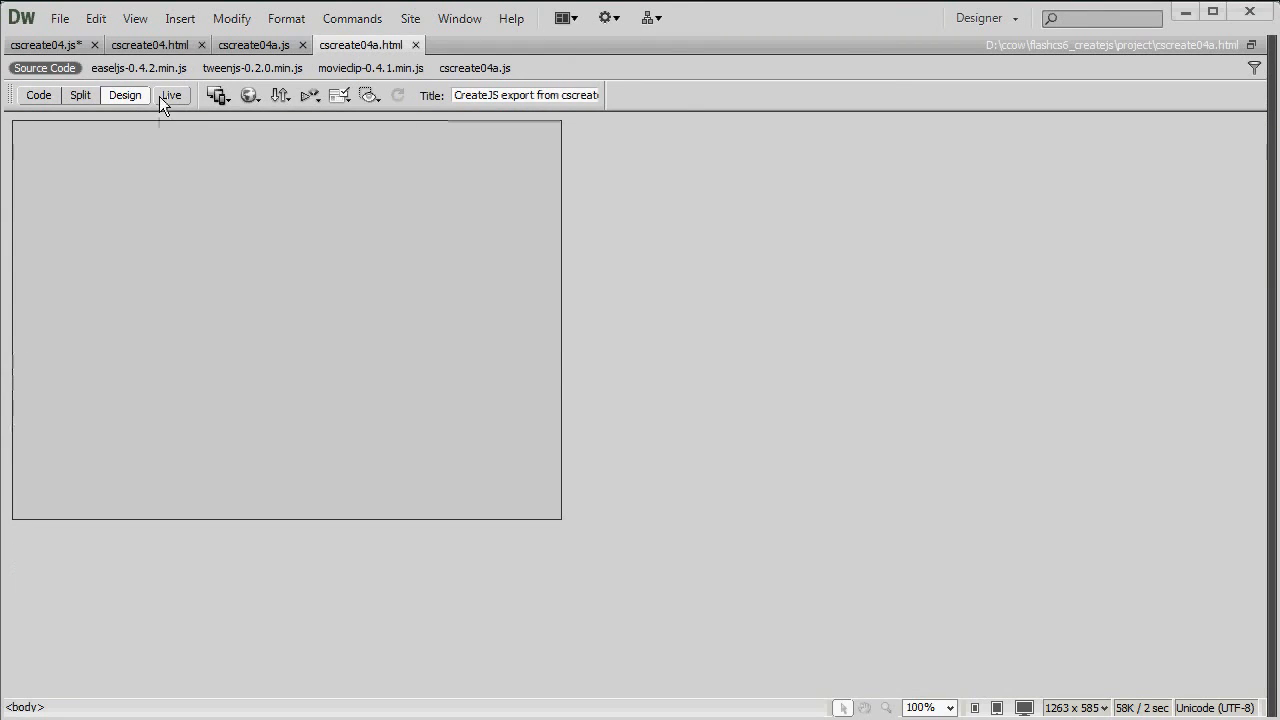
left_click(171, 94)
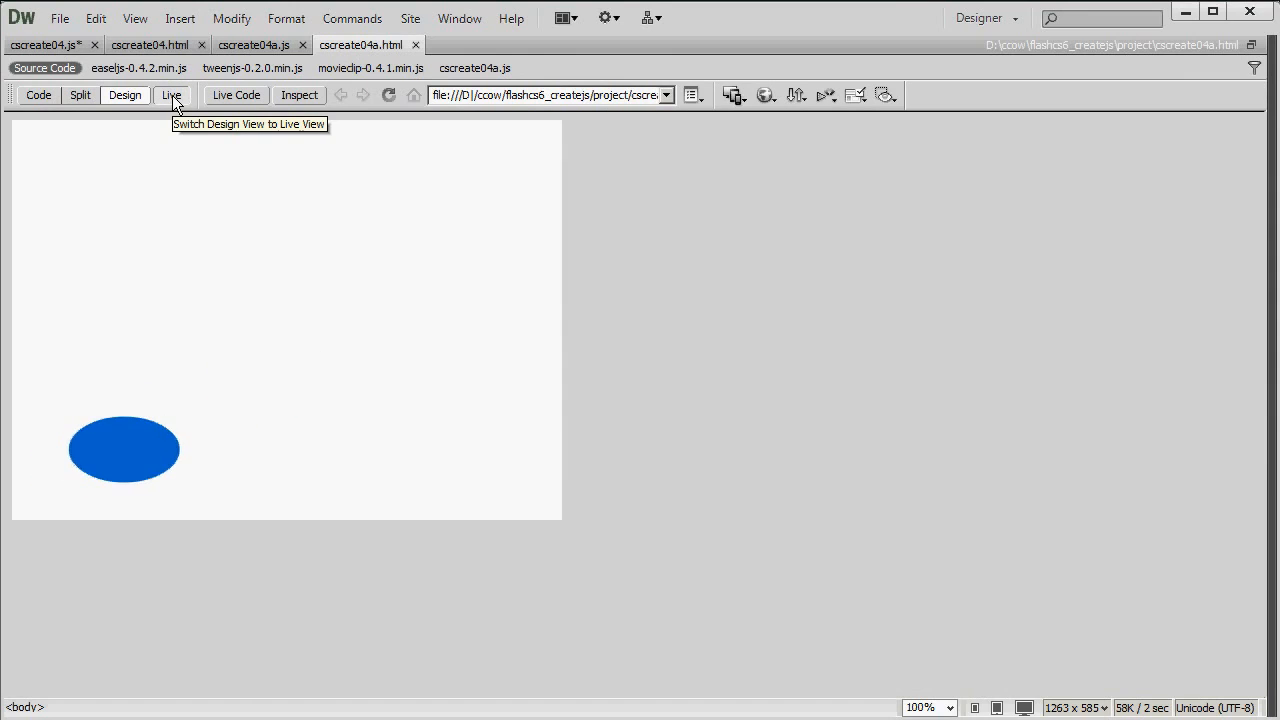
left_click(171, 95)
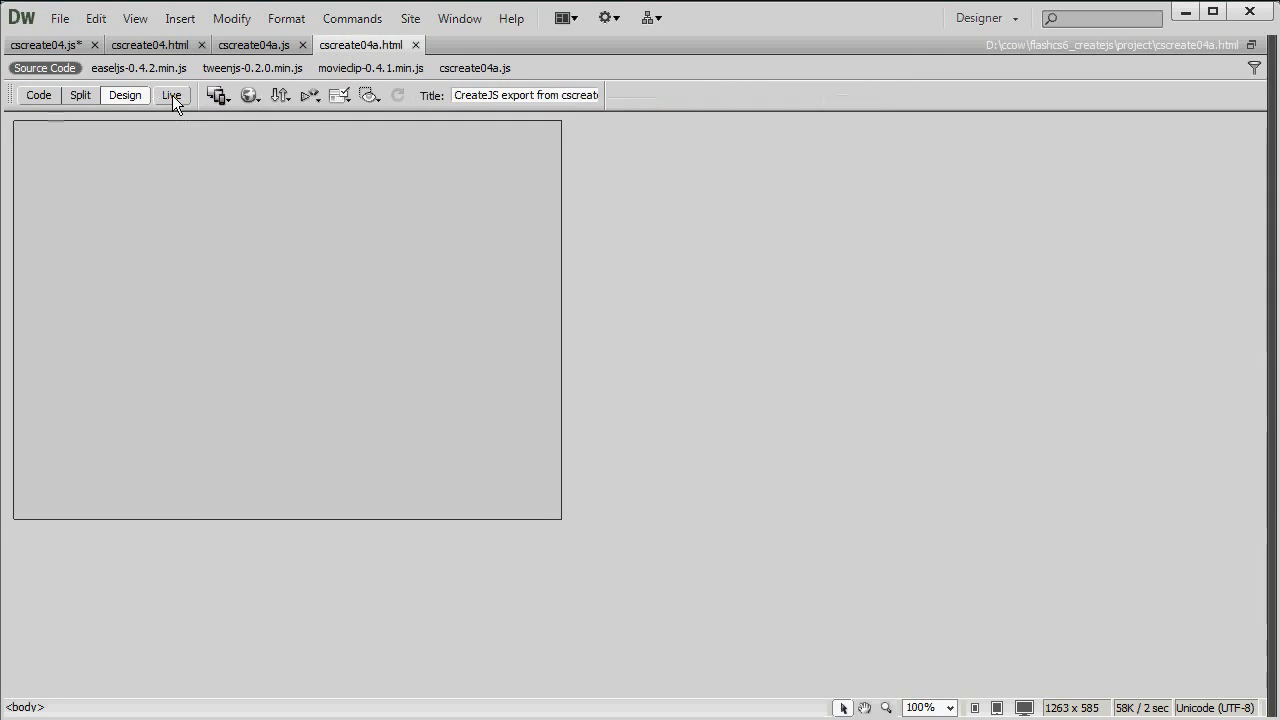
left_click(171, 95)
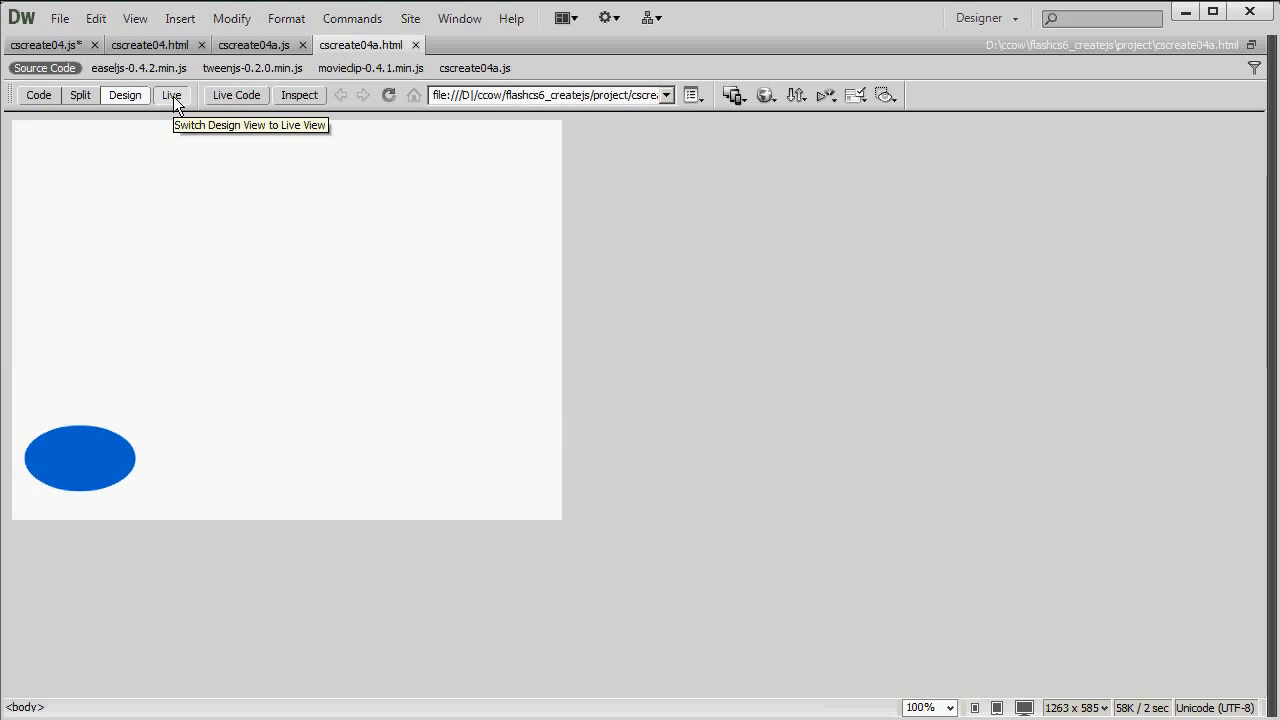
left_click(171, 95)
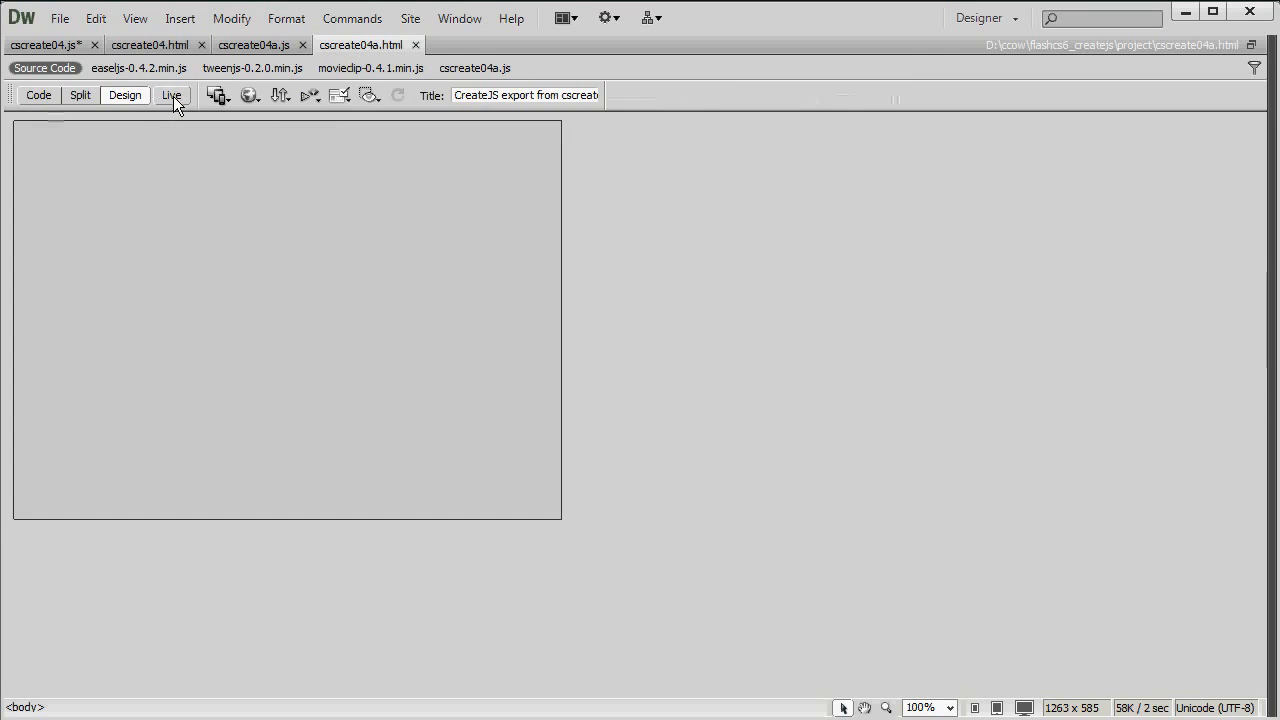
left_click(171, 95)
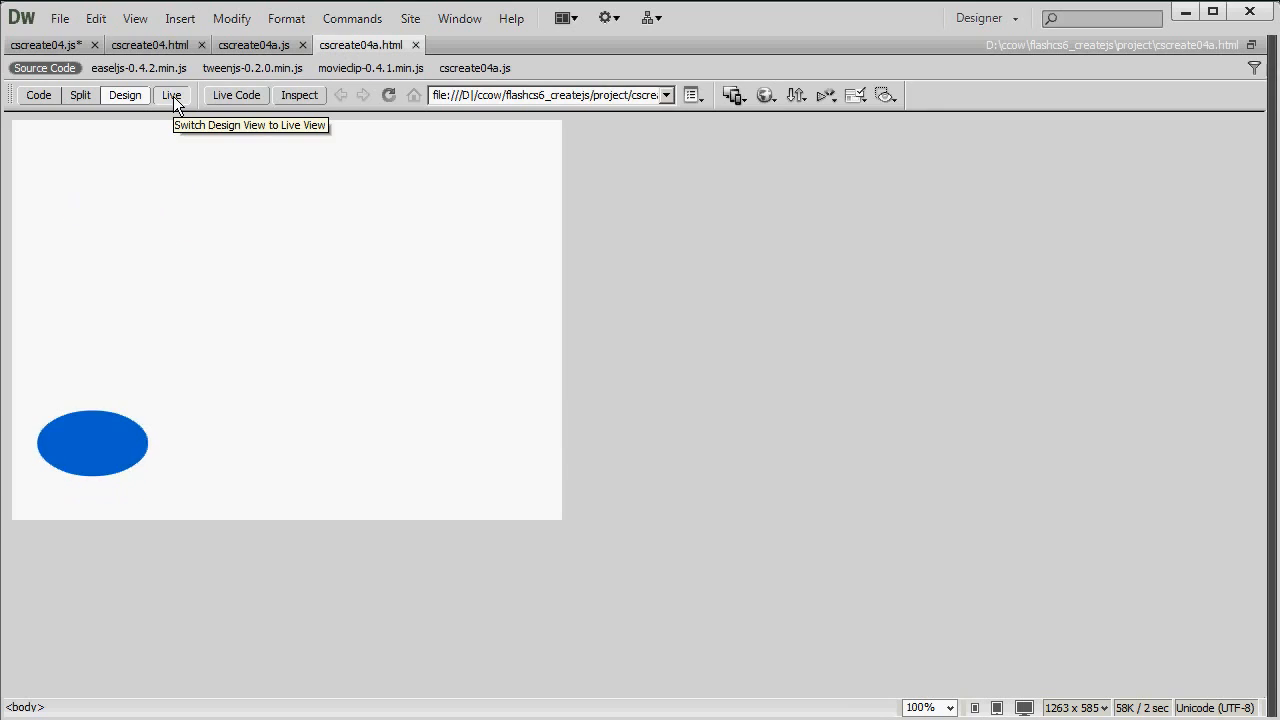
left_click(171, 95)
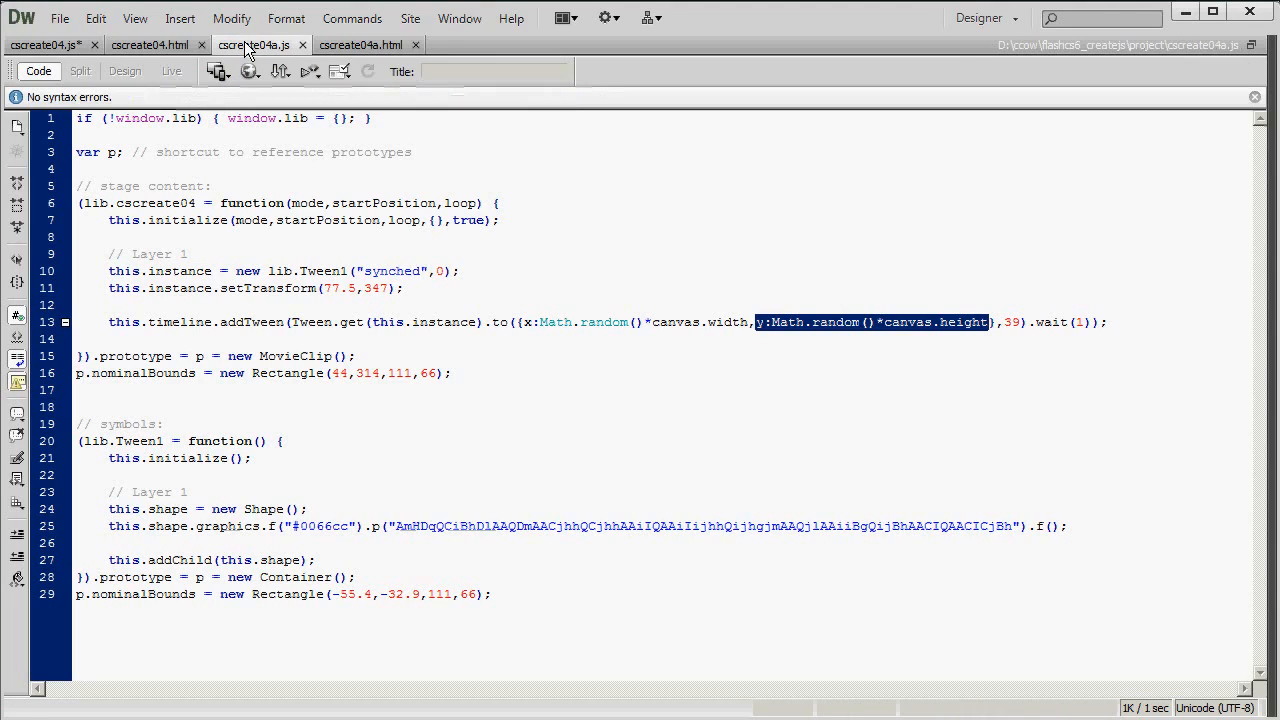
- Live-preview cscreate04a.html twice more to watch the random placement, then return to cscreate04a.js
left_click(1078, 369)
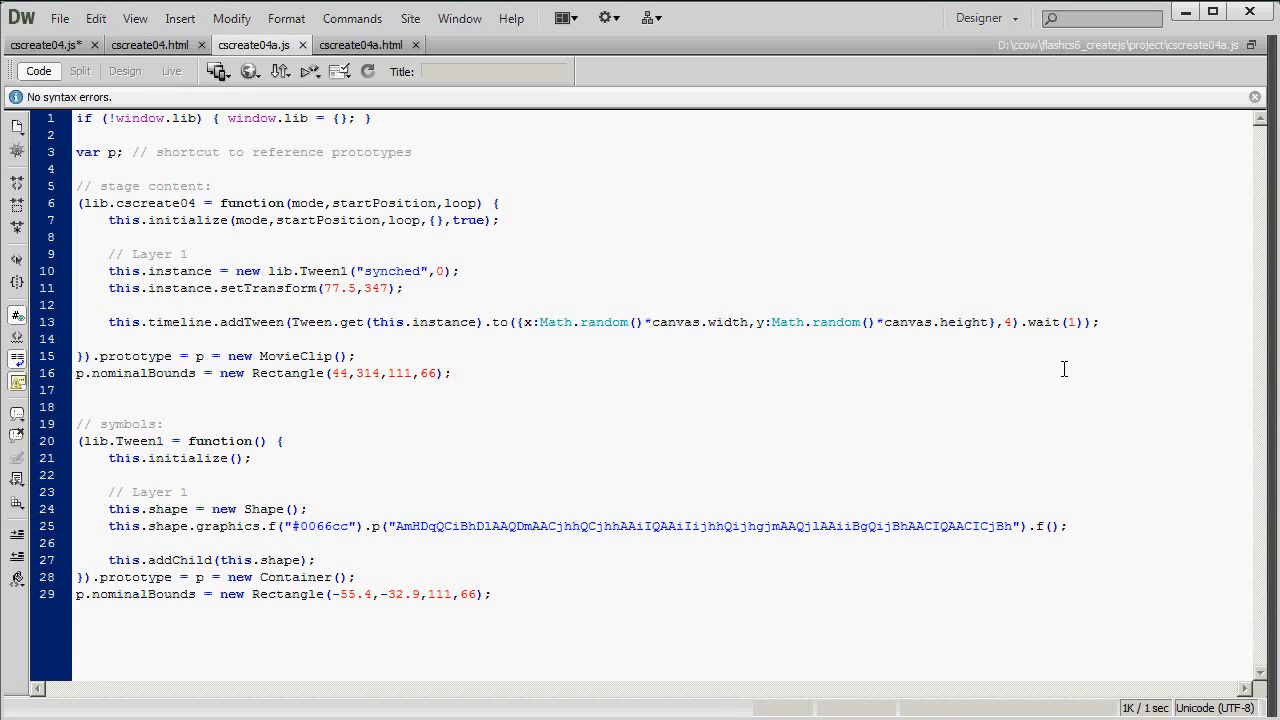
left_click(360, 44)
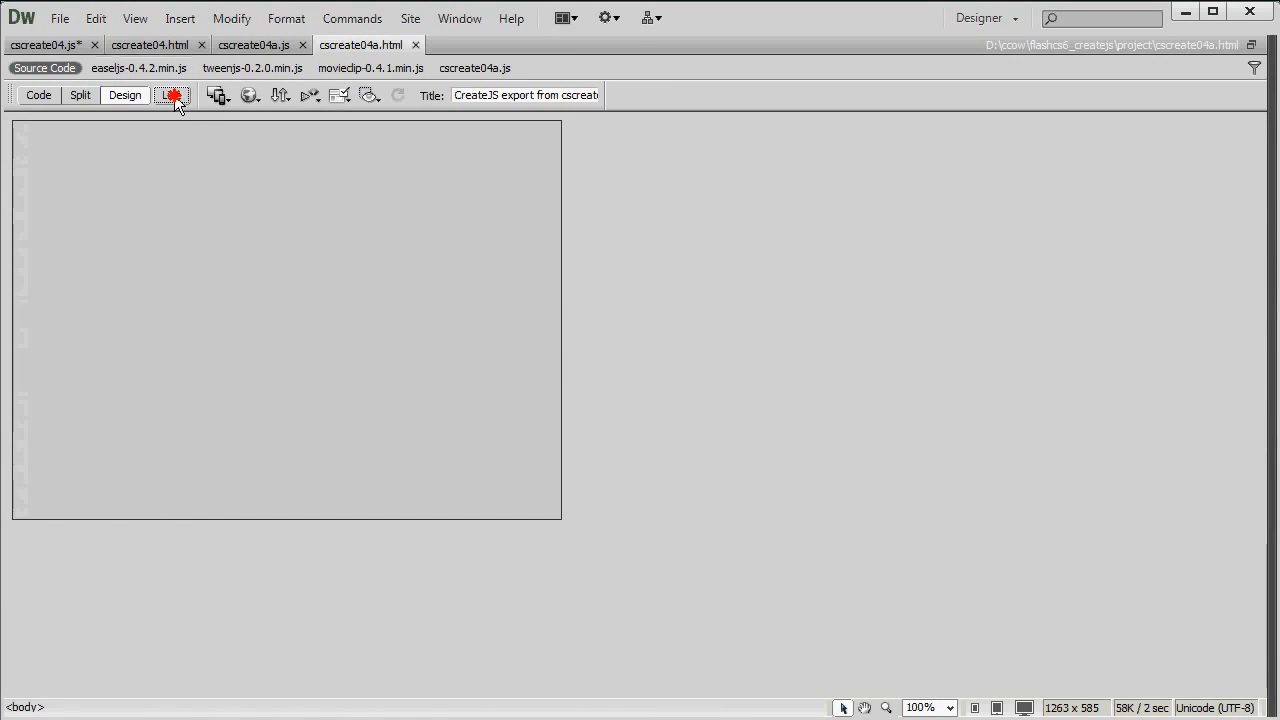
left_click(172, 95)
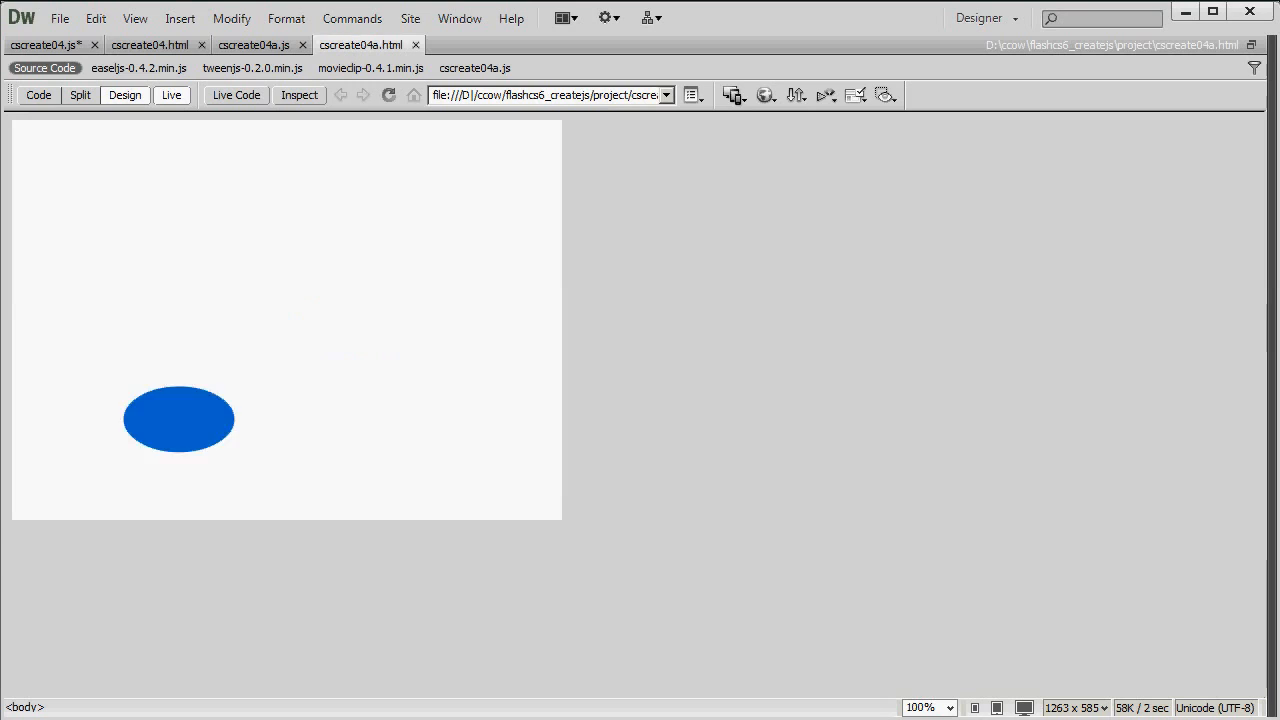
left_click(170, 94)
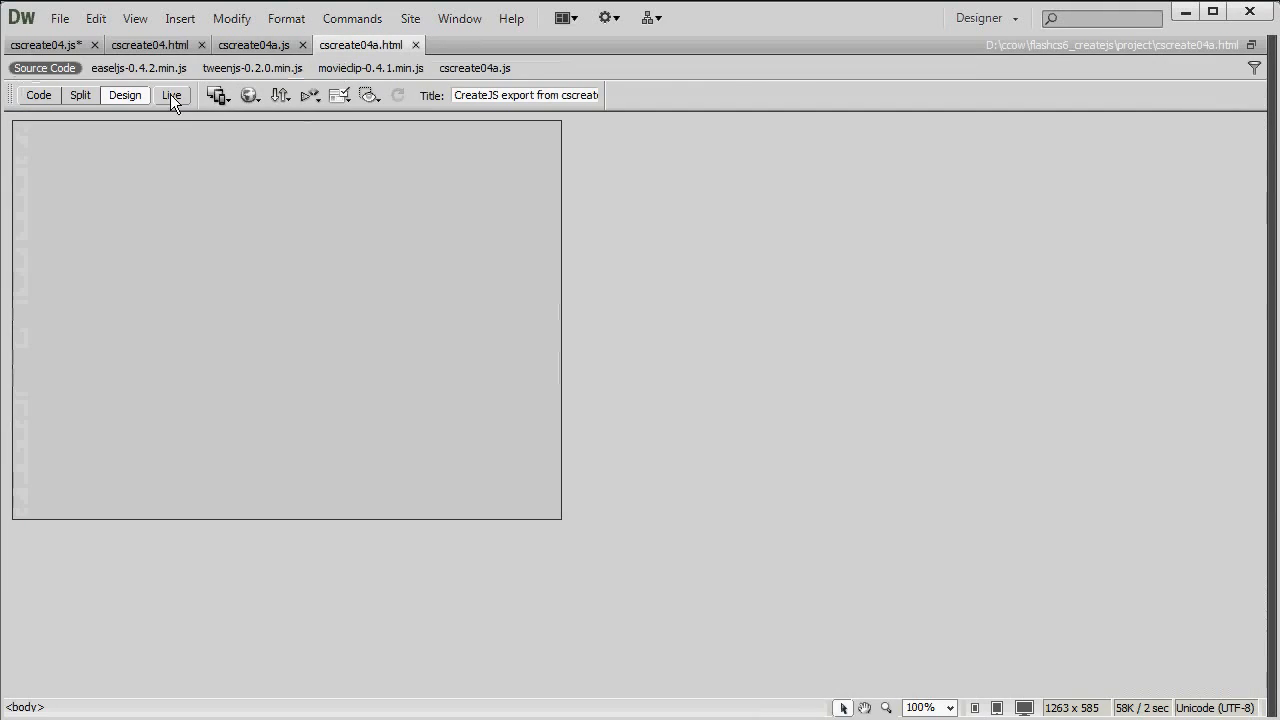
left_click(171, 95)
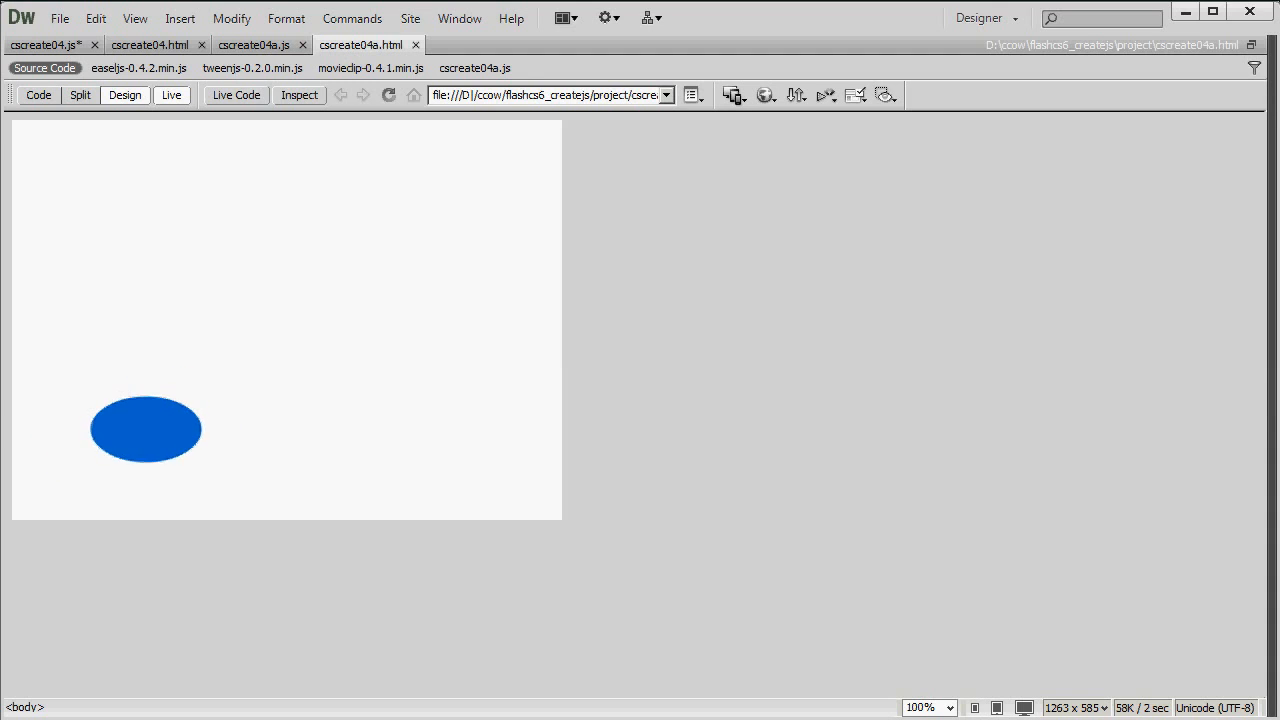
left_click(253, 45)
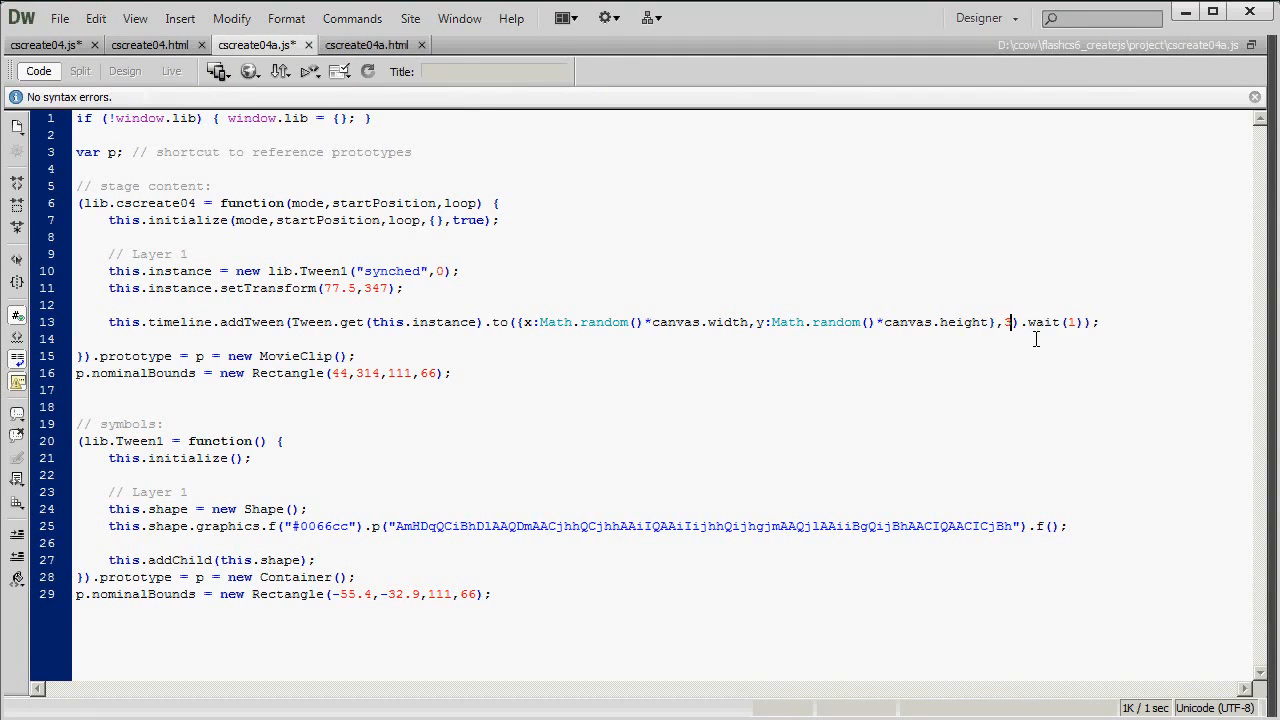
- Set the tween to last 39 frames and wait 50, then Live-preview the oval gliding right
type("5")
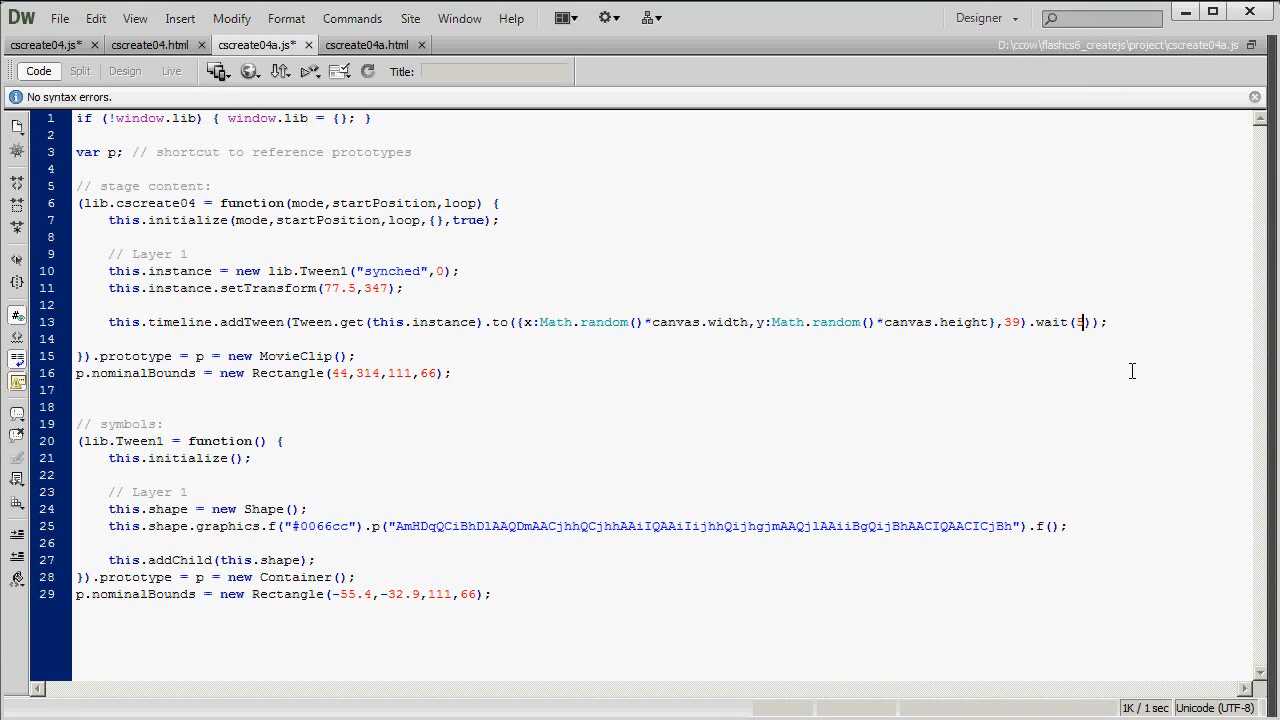
type("0")
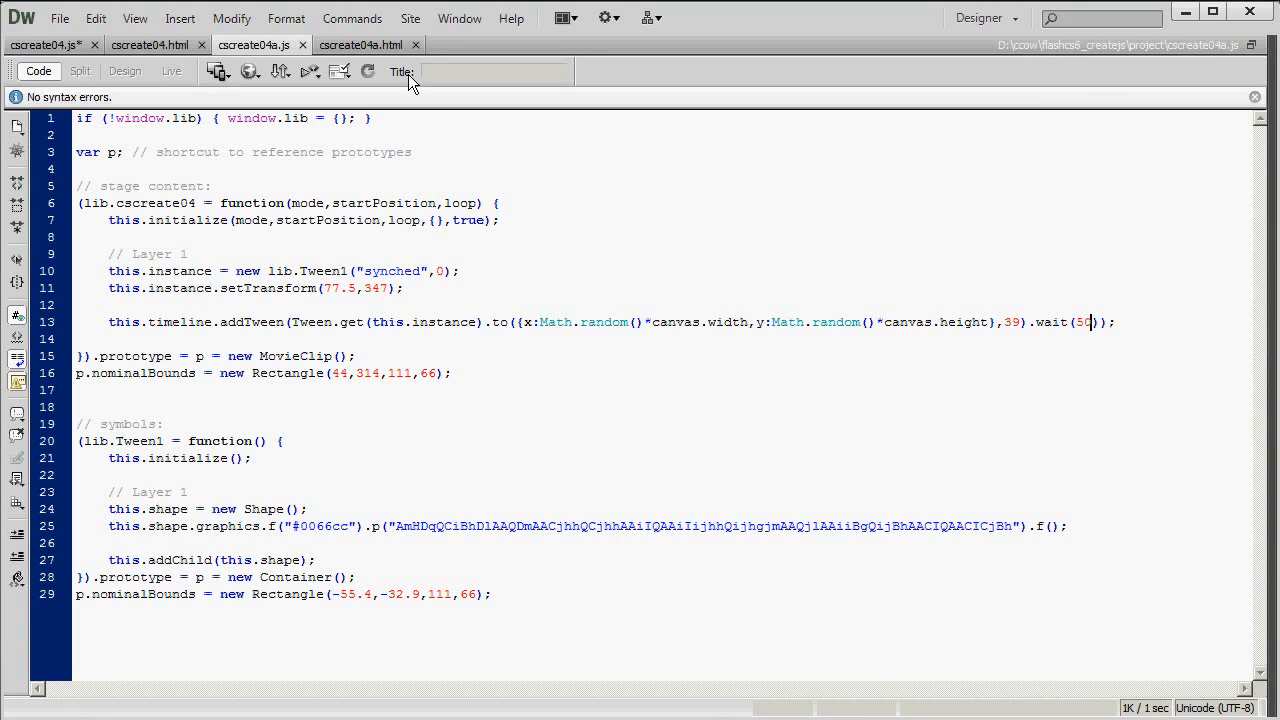
left_click(125, 95)
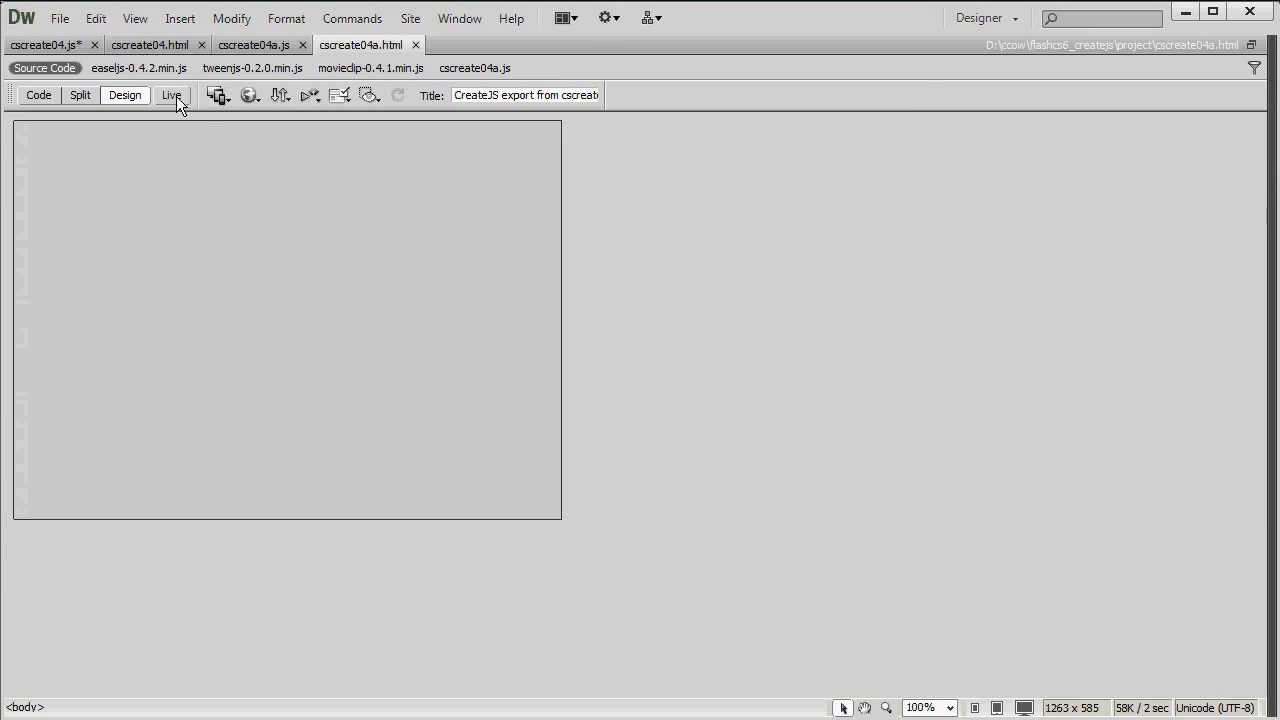
left_click(171, 95)
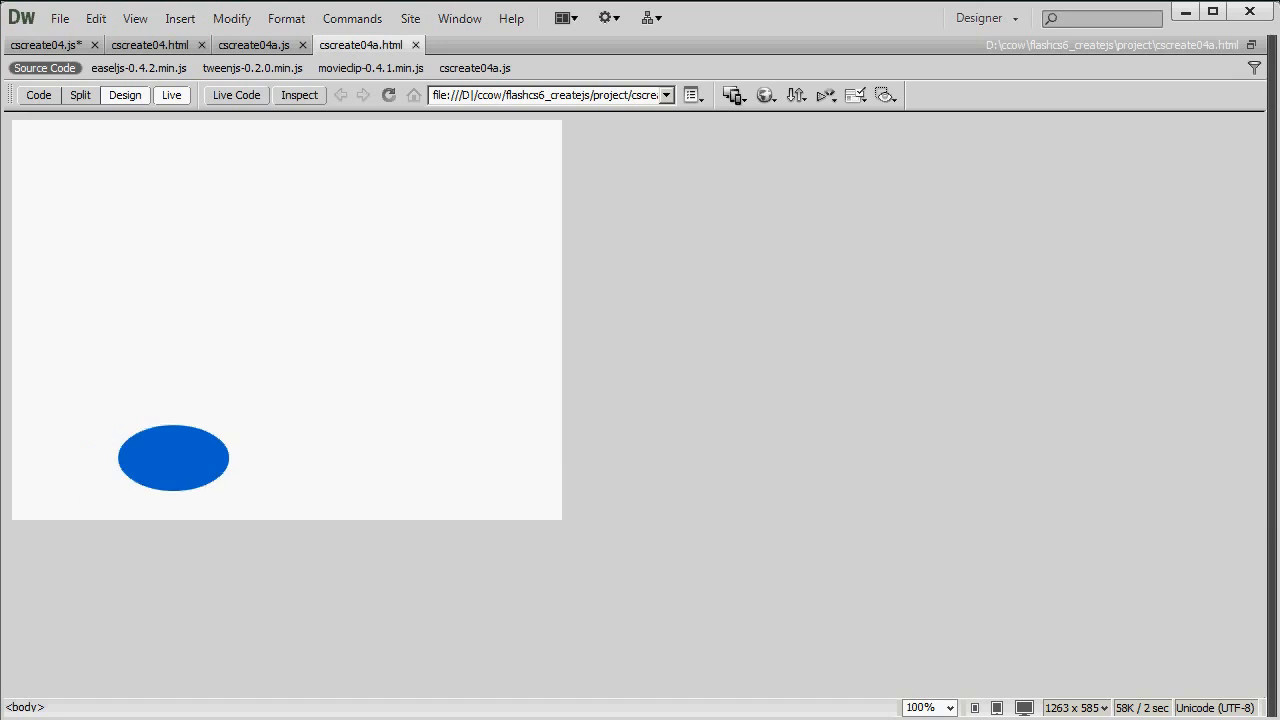
left_click(172, 94)
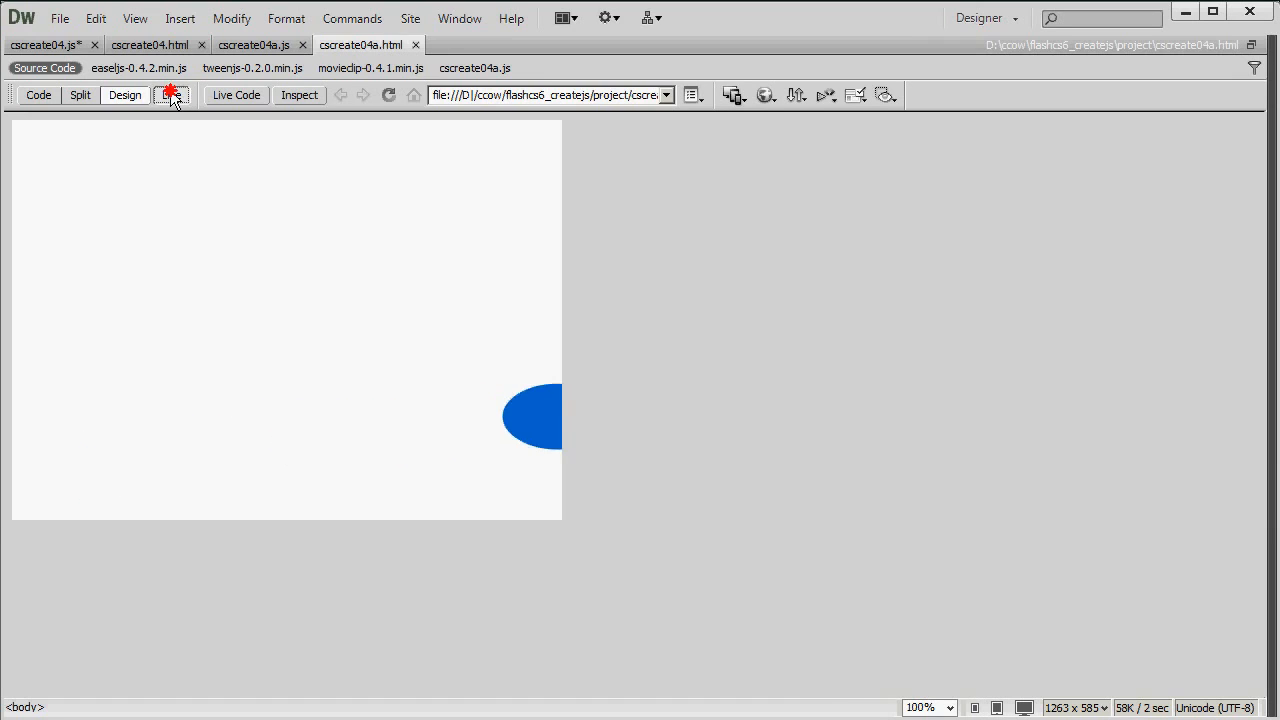
left_click(172, 93)
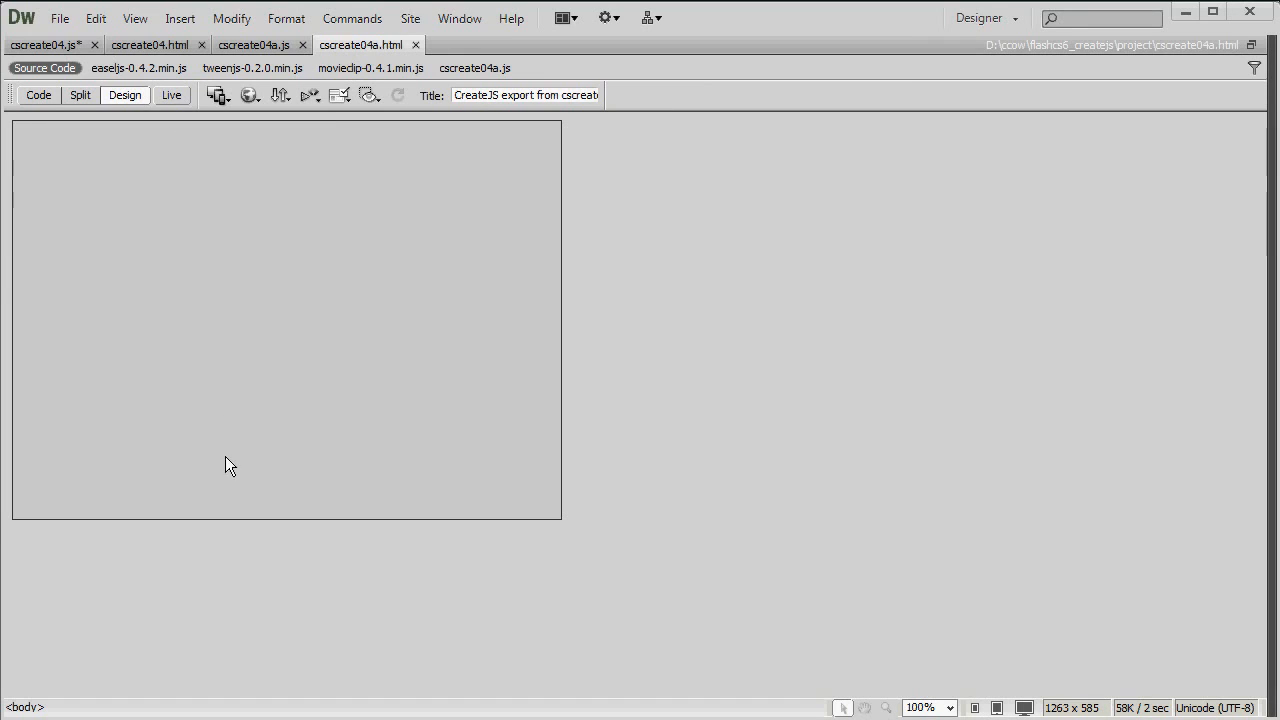
- Replace the fill colour 0066cc with #000000 in graphics.f() and preview the black oval moving
left_click(254, 45)
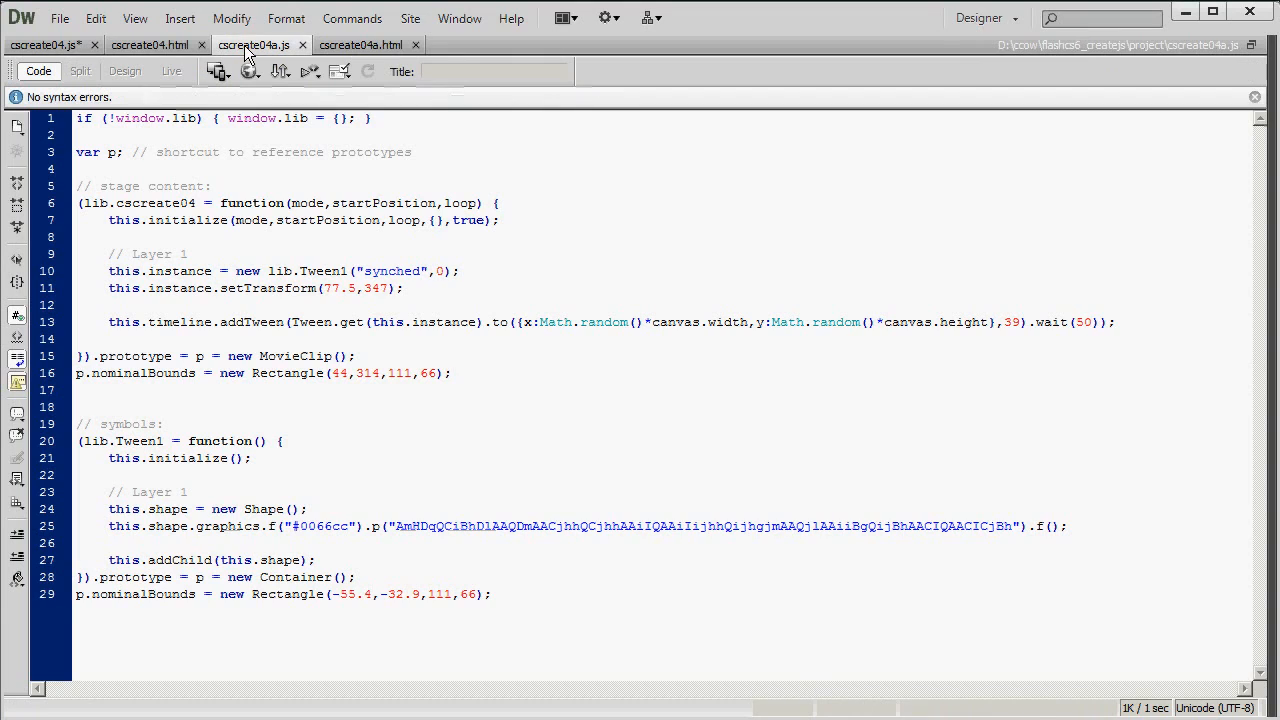
left_click(1090, 322)
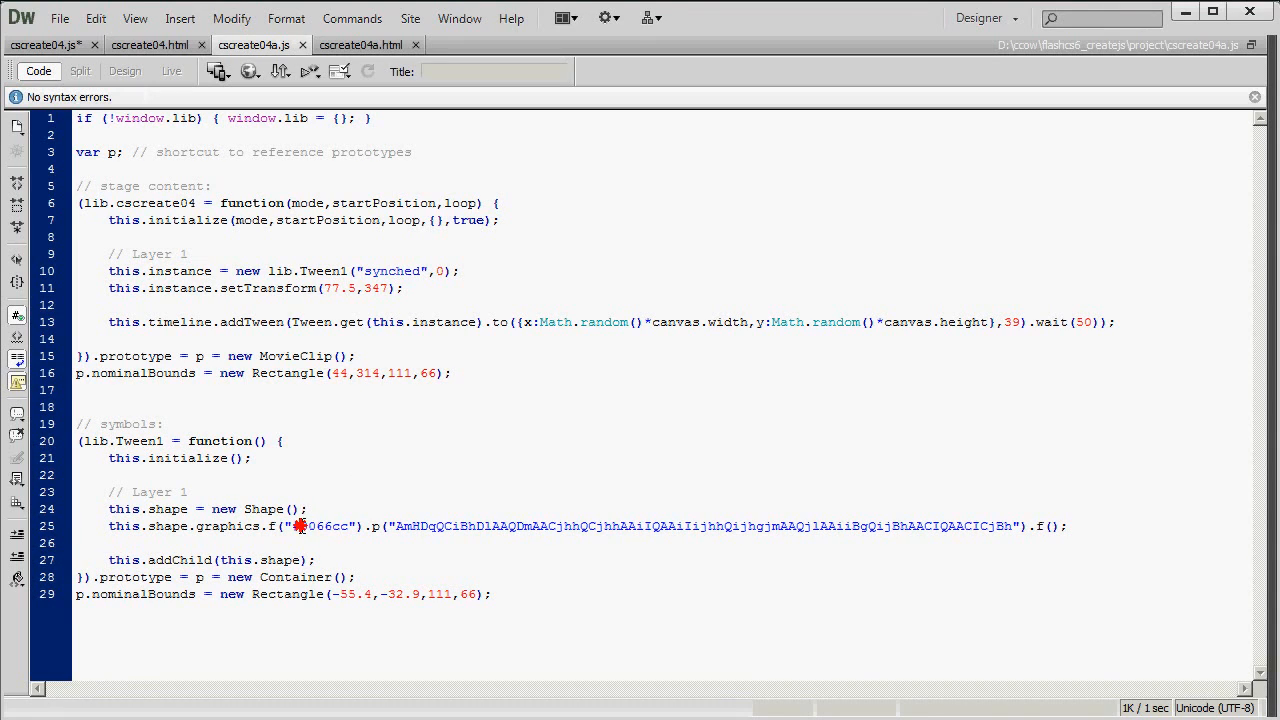
double_click(322, 526)
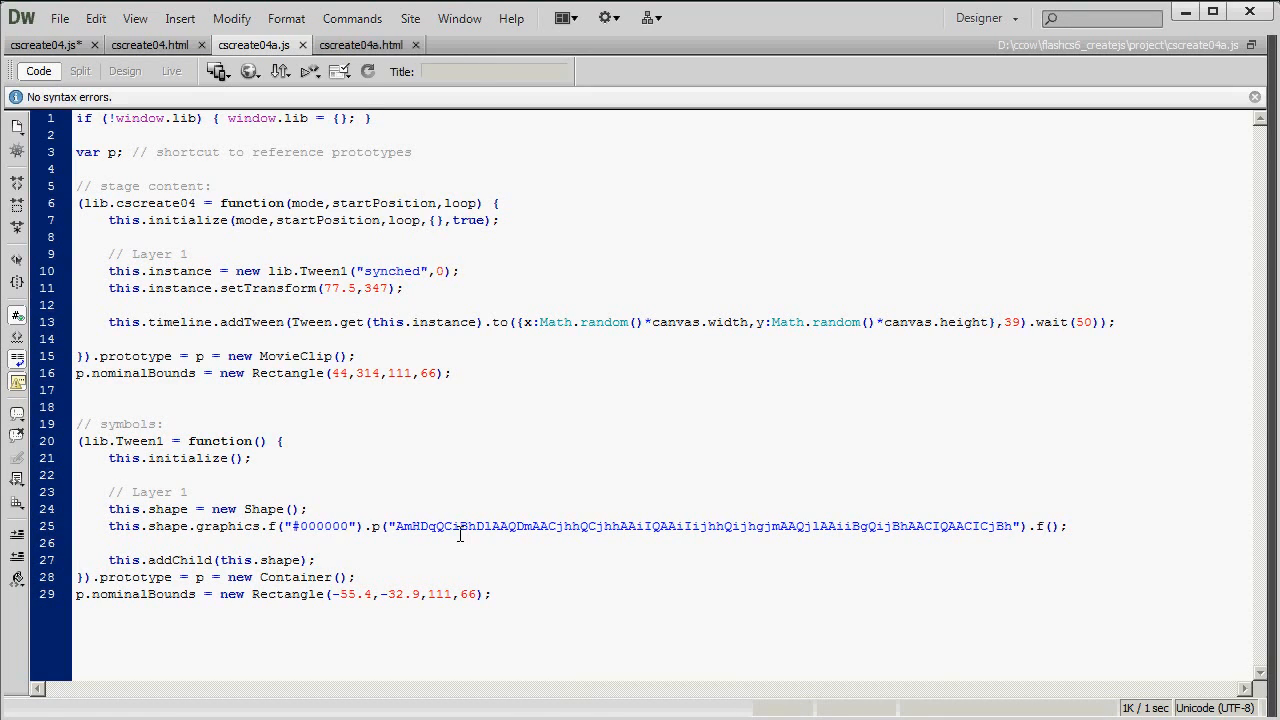
left_click(360, 45)
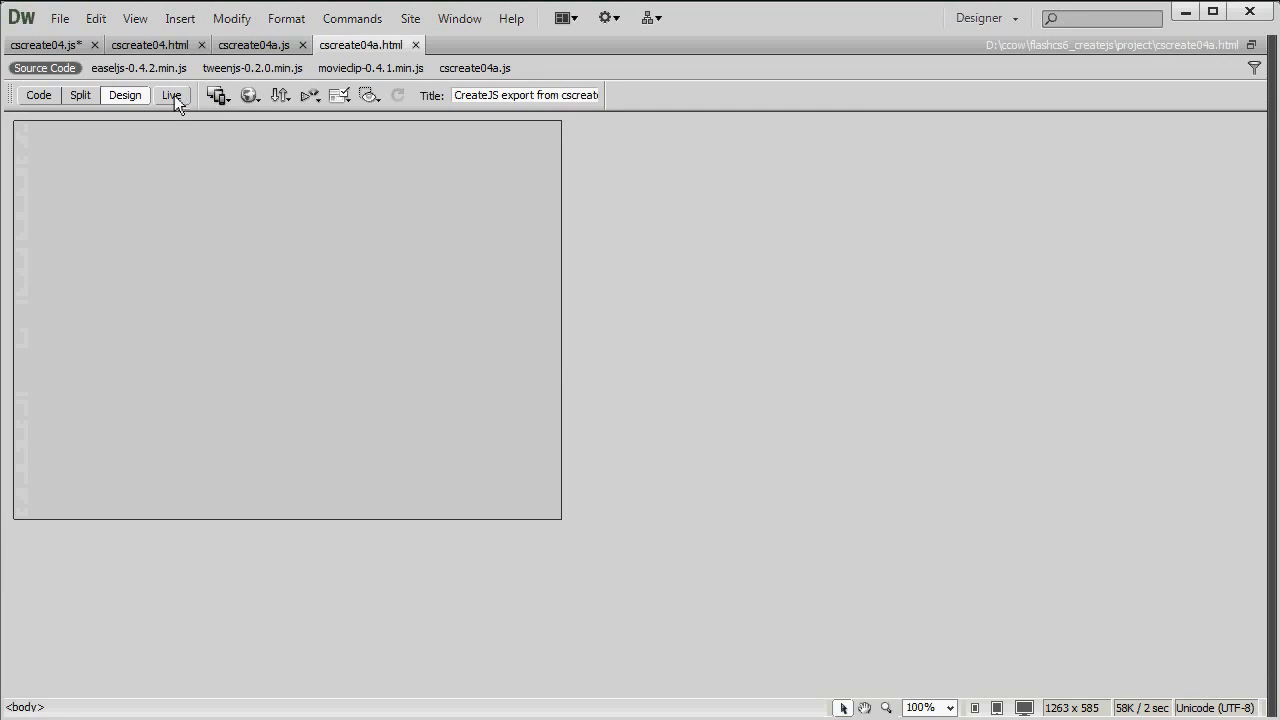
left_click(171, 94)
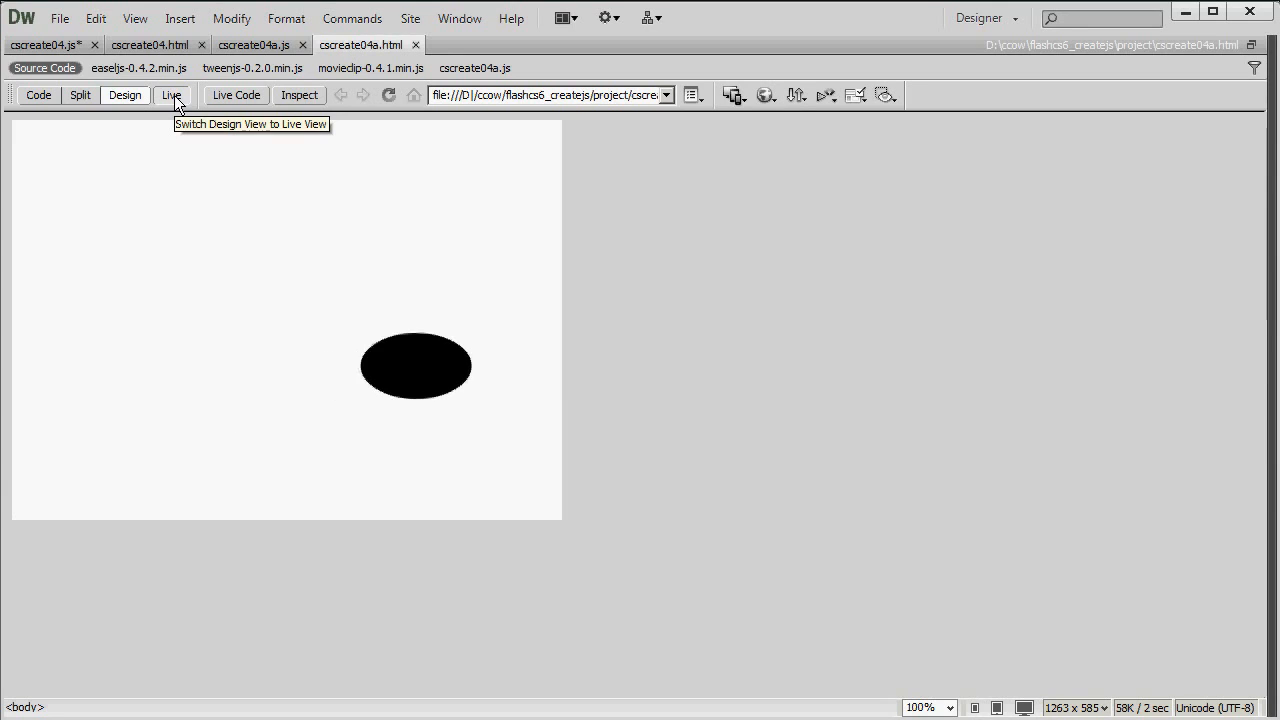
mouse_move(145, 147)
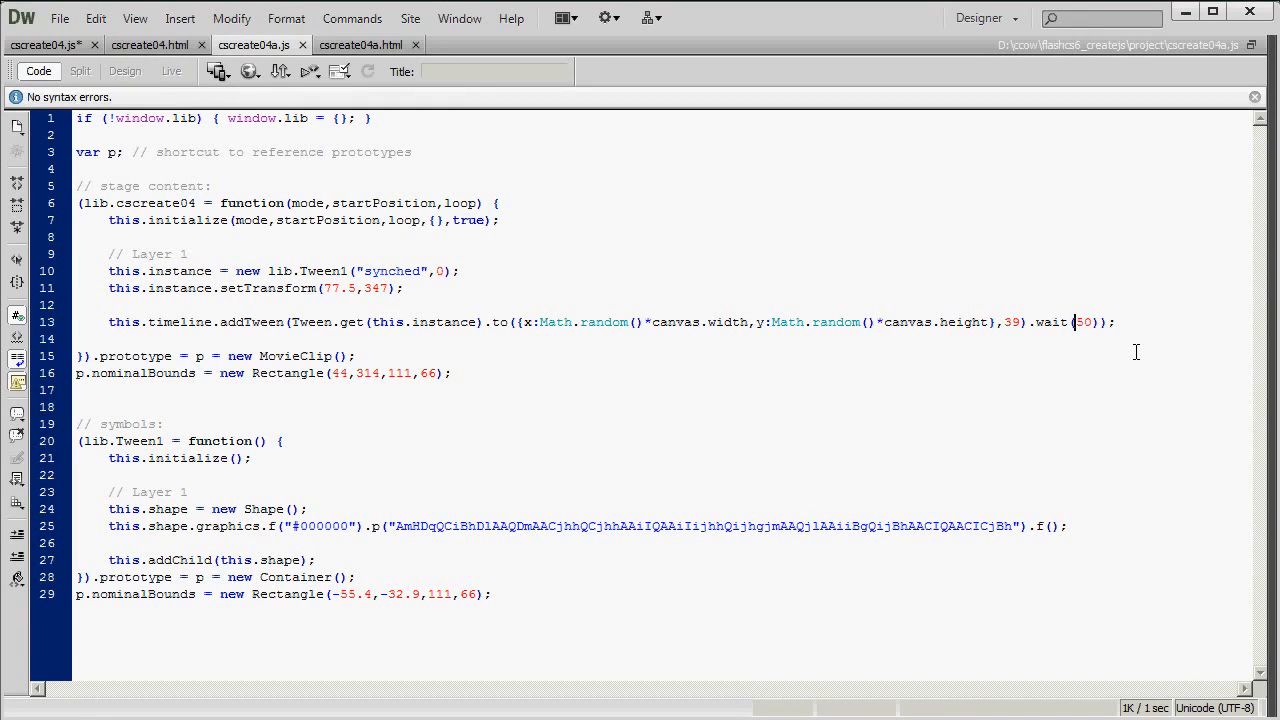
- Set the wait to 1 and the fill to red #FF0000, then preview the red oval live
type("1")
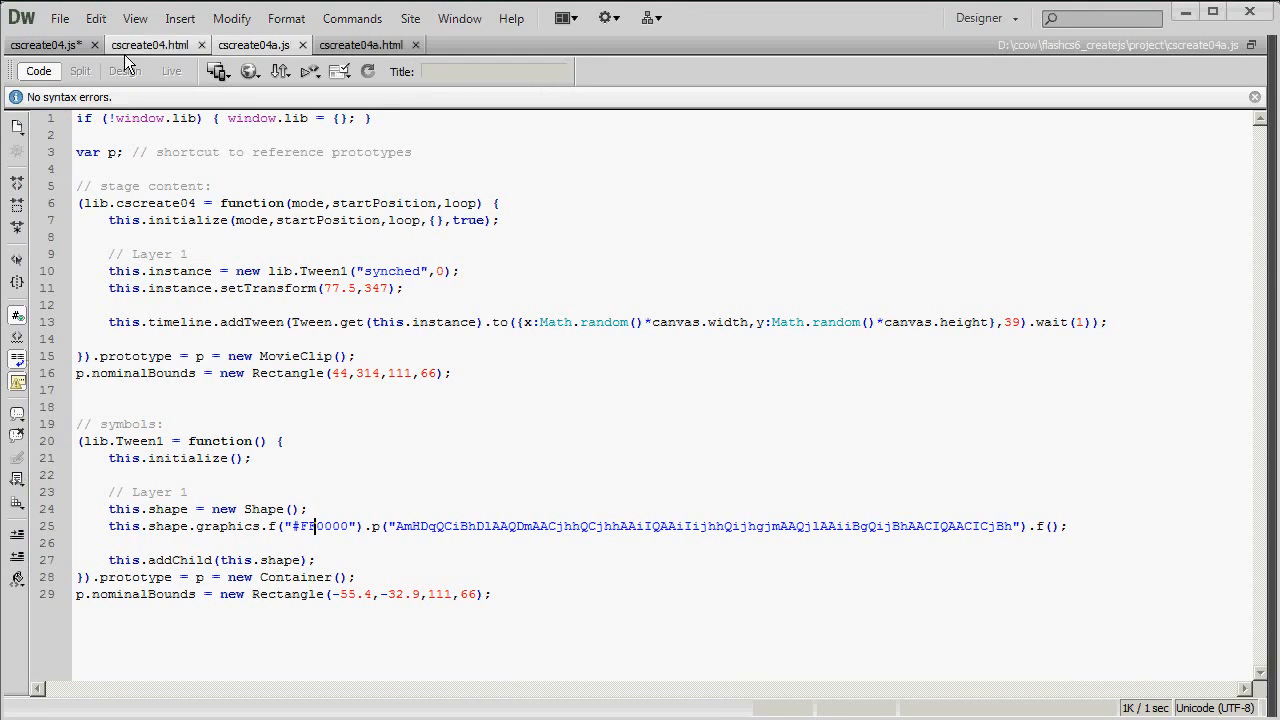
left_click(361, 45)
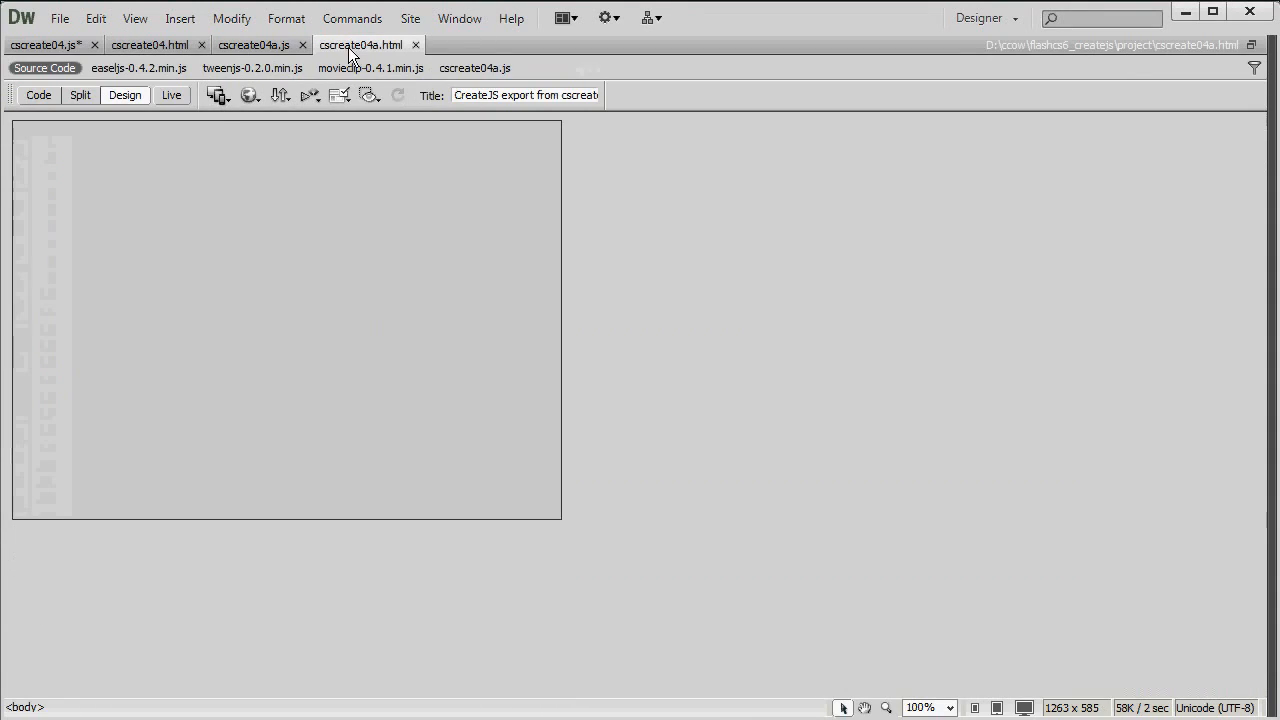
left_click(171, 95)
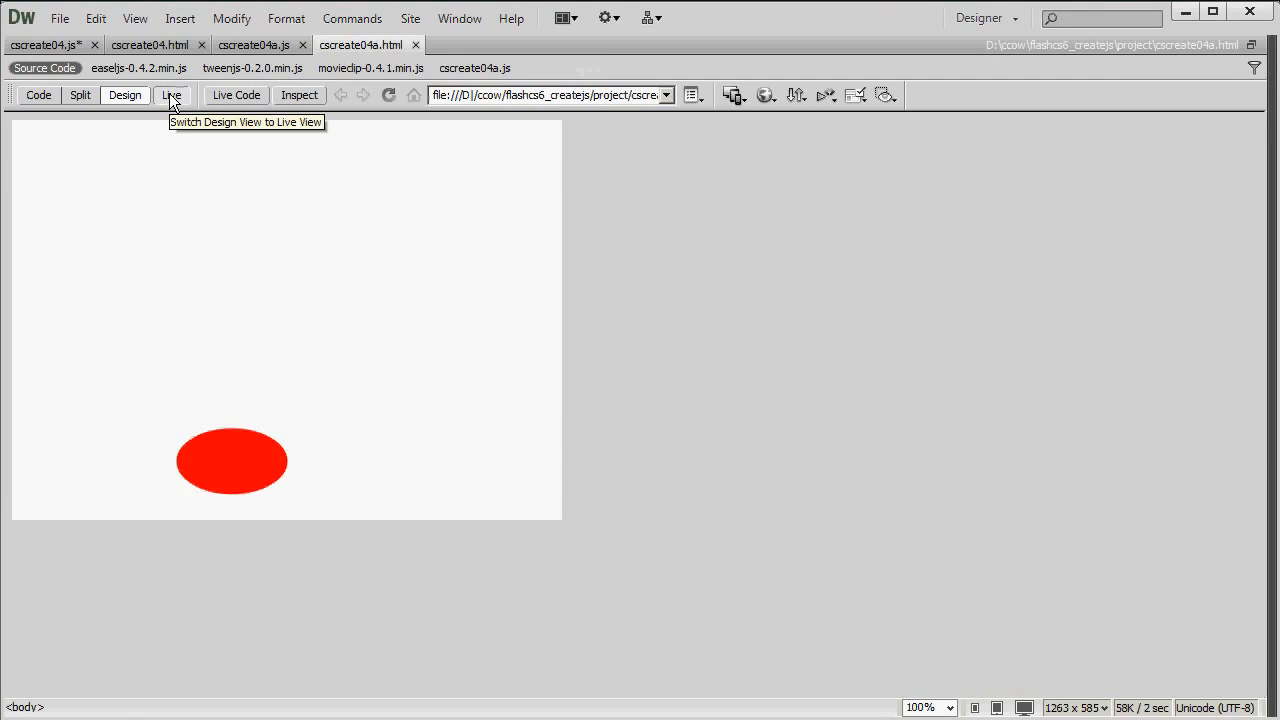